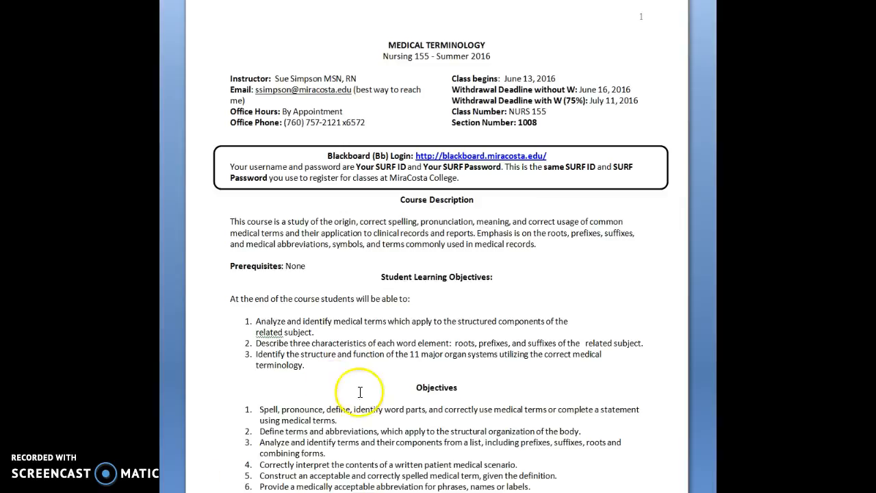
Step: Scroll from the page 1 course description down to page 2's Required text and Suggested texts
{"action": "scroll", "scroll_direction": "down", "scroll_amount": 3}
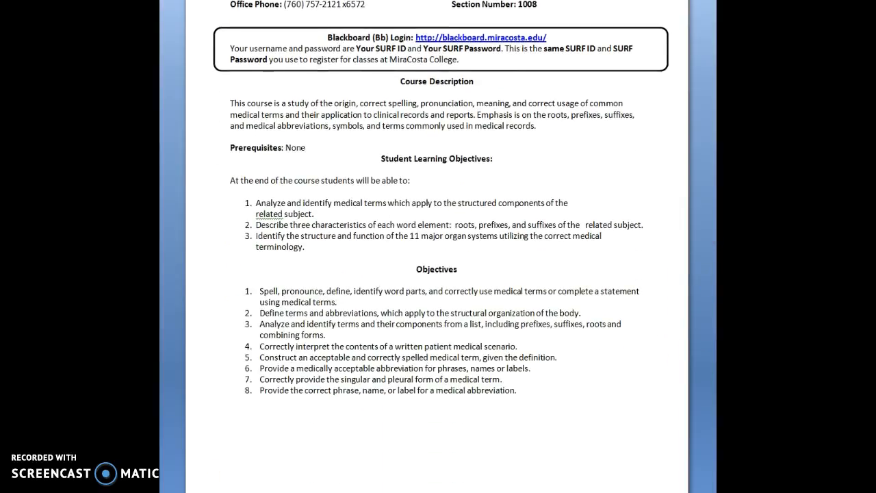
{"action": "scroll", "scroll_direction": "down", "scroll_amount": 3}
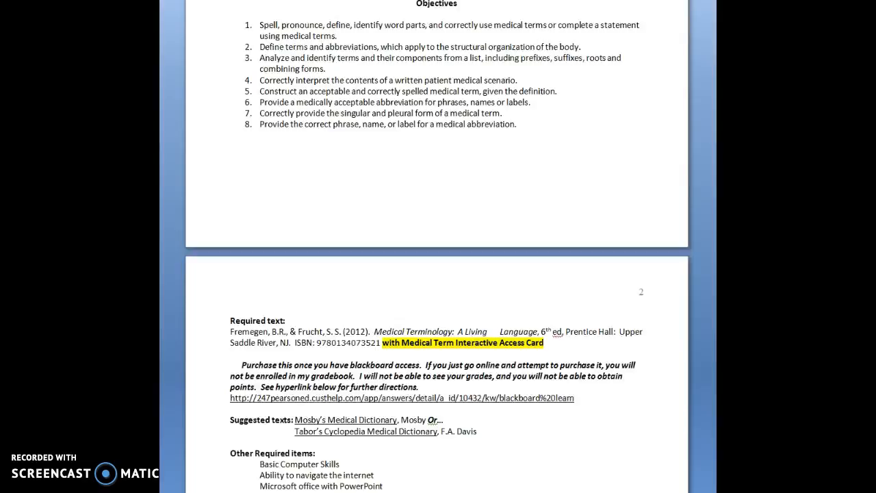
{"action": "scroll", "scroll_direction": "down", "scroll_amount": 3}
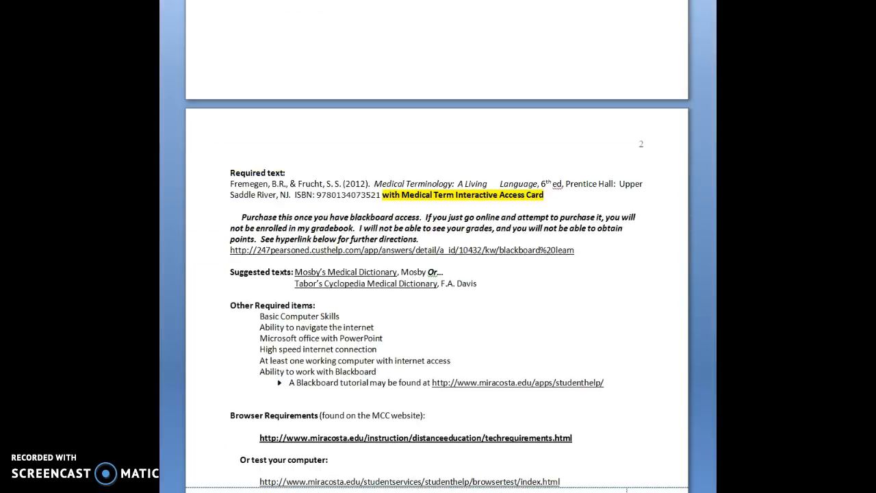
{"action": "mouse_move", "coordinate": [709, 226]}
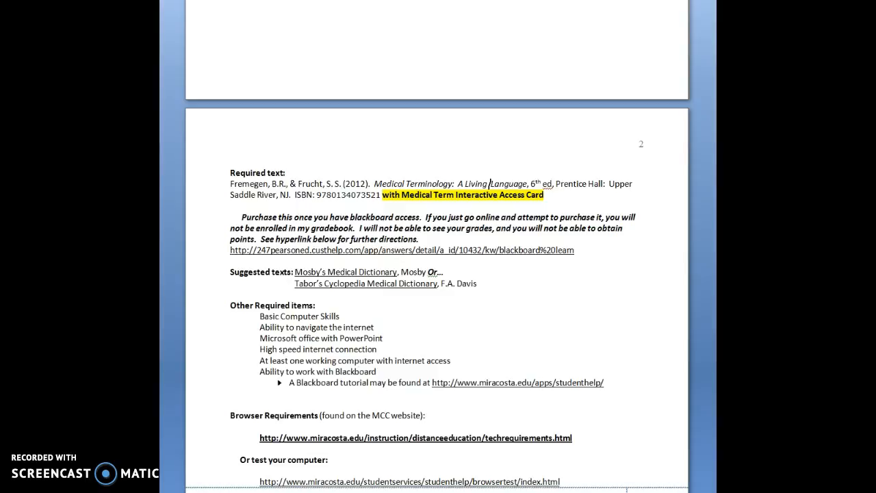
Step: Scroll past the Other Required items to the Browser Requirements links and Student Help Desk
{"action": "scroll", "scroll_direction": "up", "scroll_amount": 3}
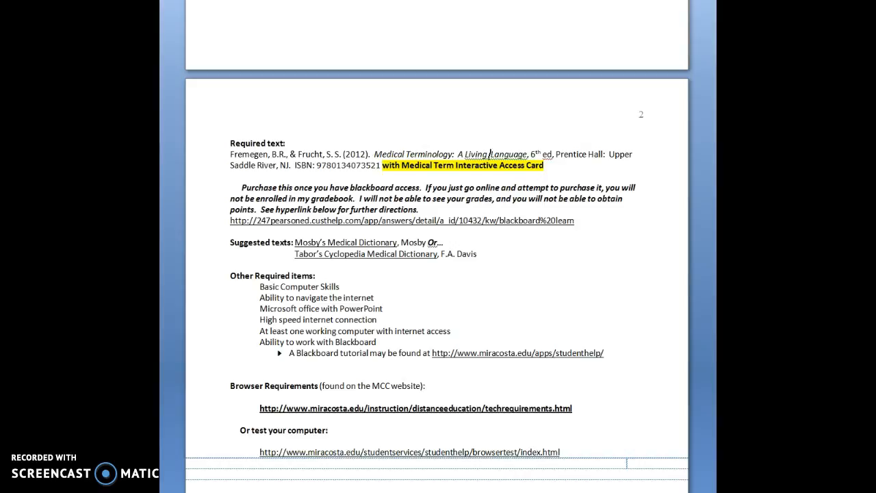
{"action": "mouse_move", "coordinate": [605, 232]}
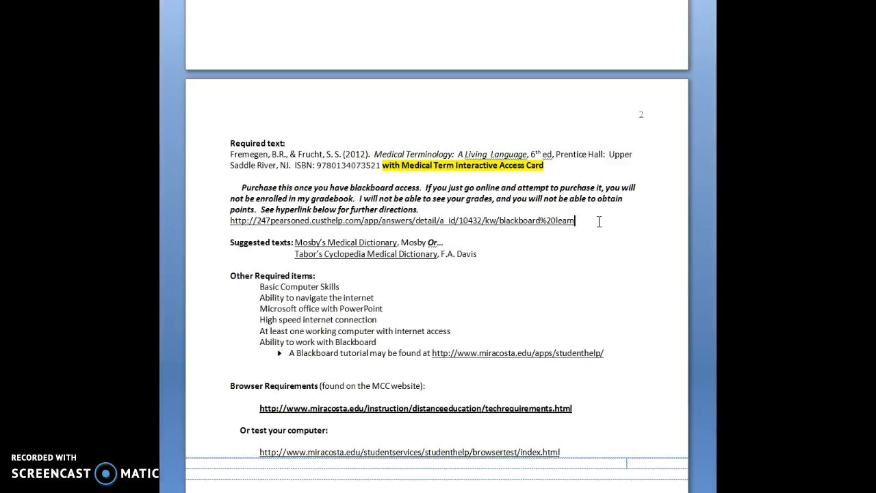
{"action": "mouse_move", "coordinate": [571, 267]}
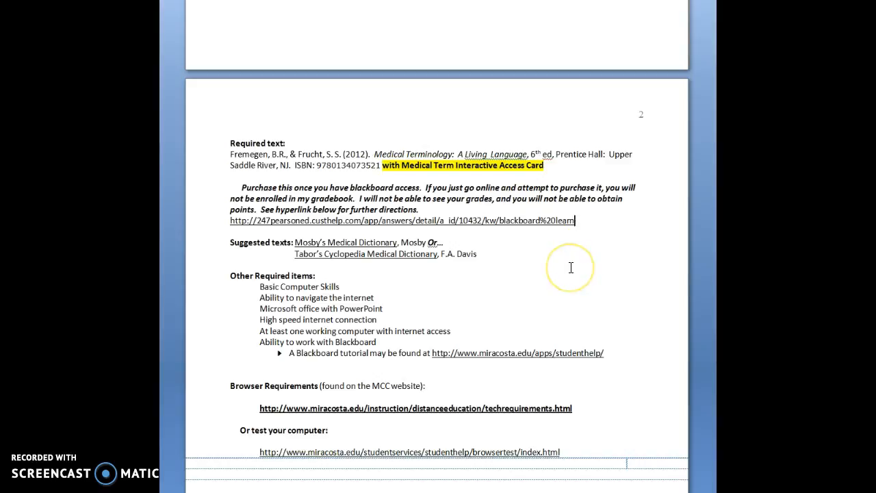
{"action": "scroll", "scroll_direction": "down", "scroll_amount": 3}
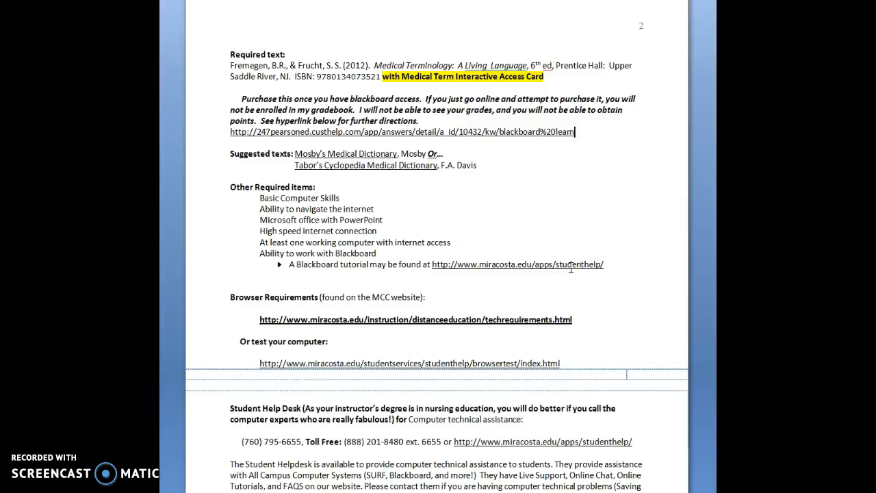
Step: Scroll through the Student Help Desk section to page 3's Methods of Instruction heading
{"action": "scroll", "scroll_direction": "up", "scroll_amount": 3}
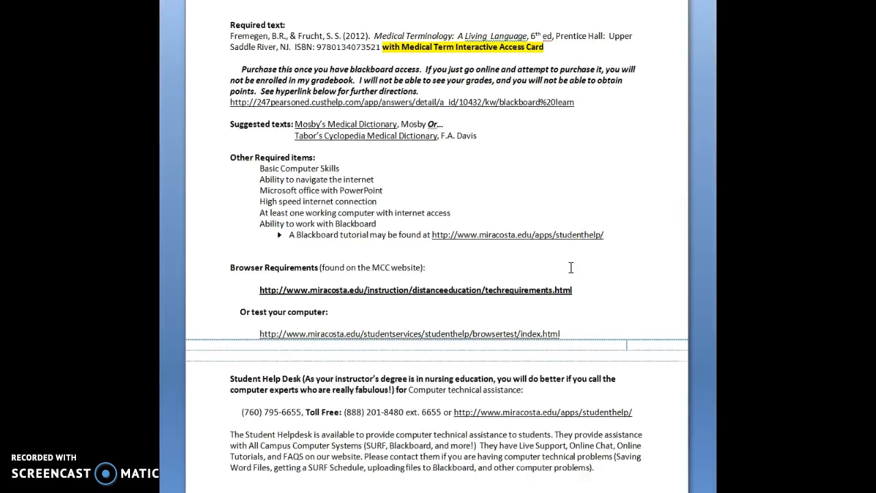
{"action": "scroll", "scroll_direction": "up", "scroll_amount": 3}
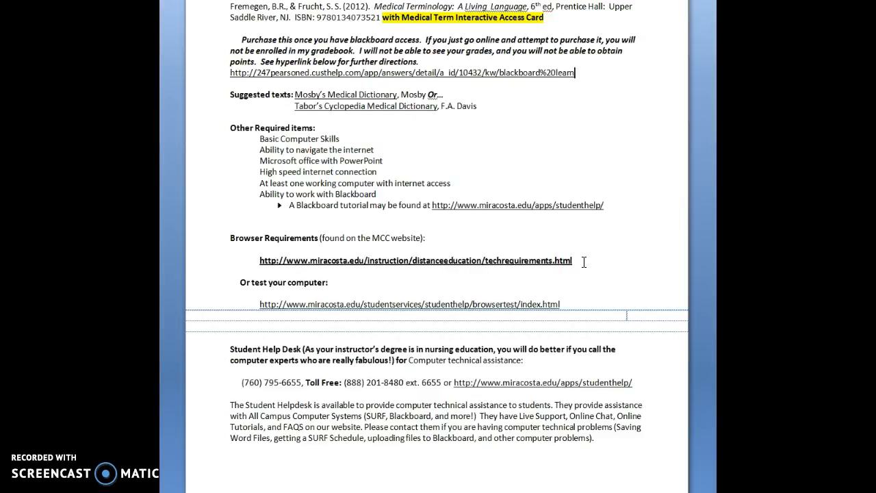
{"action": "scroll", "scroll_direction": "down", "scroll_amount": 3}
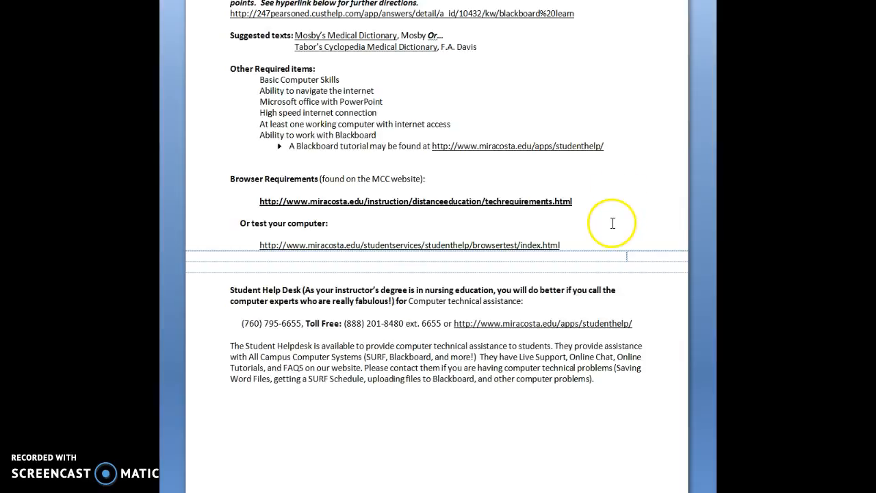
{"action": "mouse_move", "coordinate": [614, 228]}
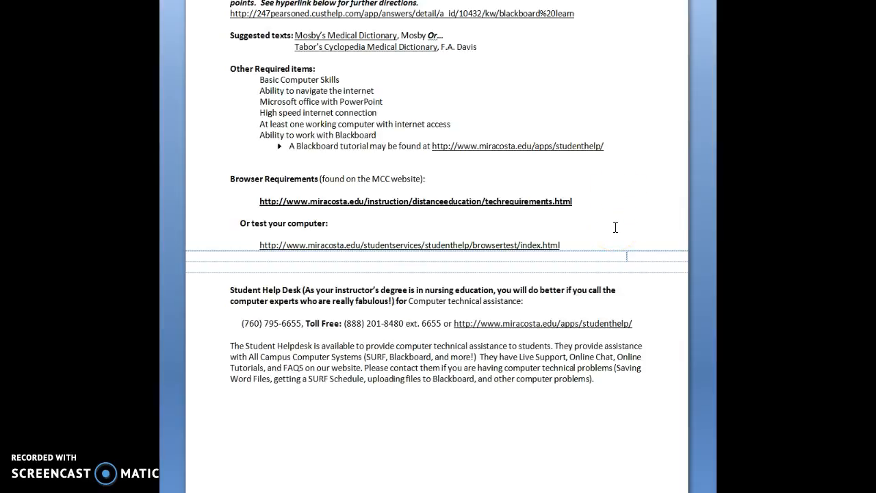
{"action": "scroll", "scroll_direction": "down", "scroll_amount": 3}
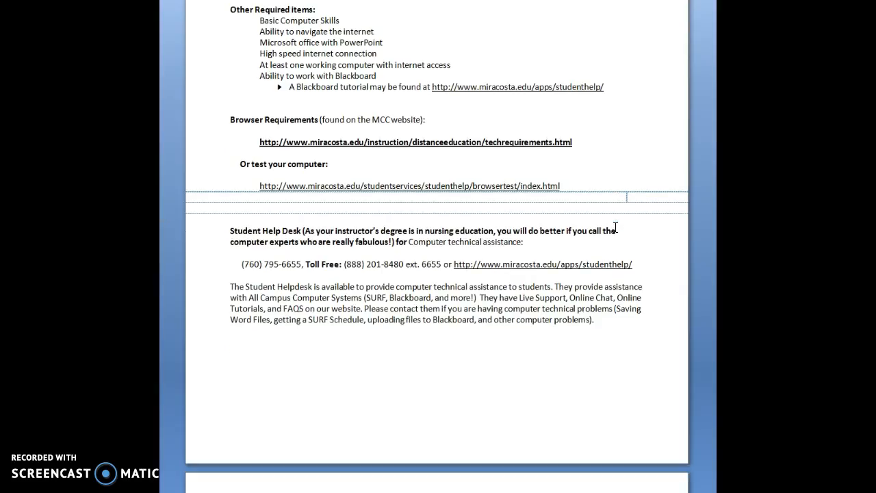
{"action": "scroll", "scroll_direction": "down", "scroll_amount": 3}
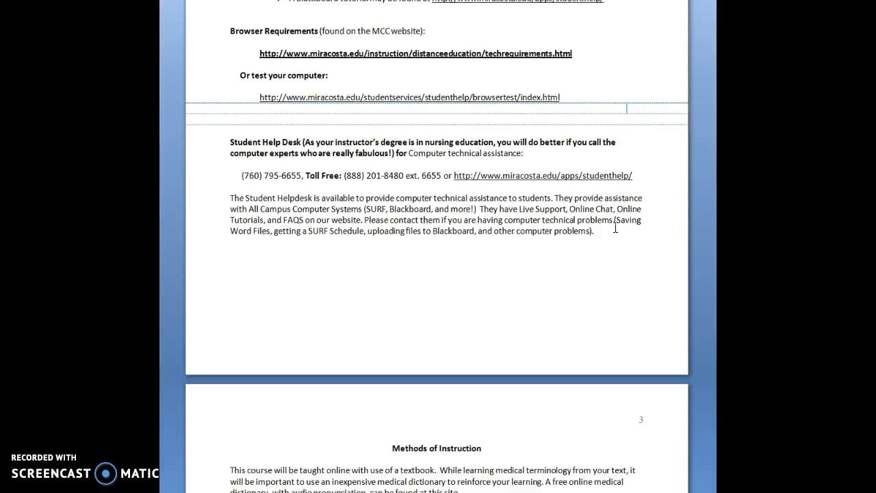
{"action": "scroll", "scroll_direction": "down", "scroll_amount": 3}
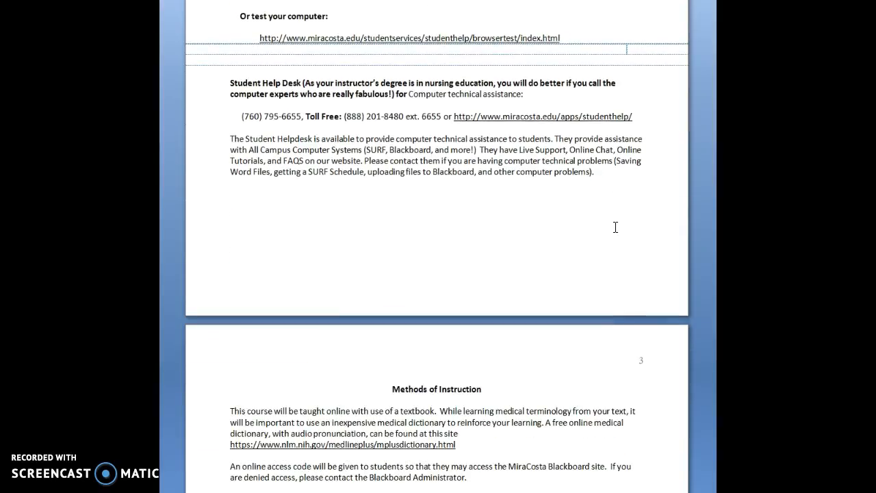
{"action": "scroll", "scroll_direction": "down", "scroll_amount": 3}
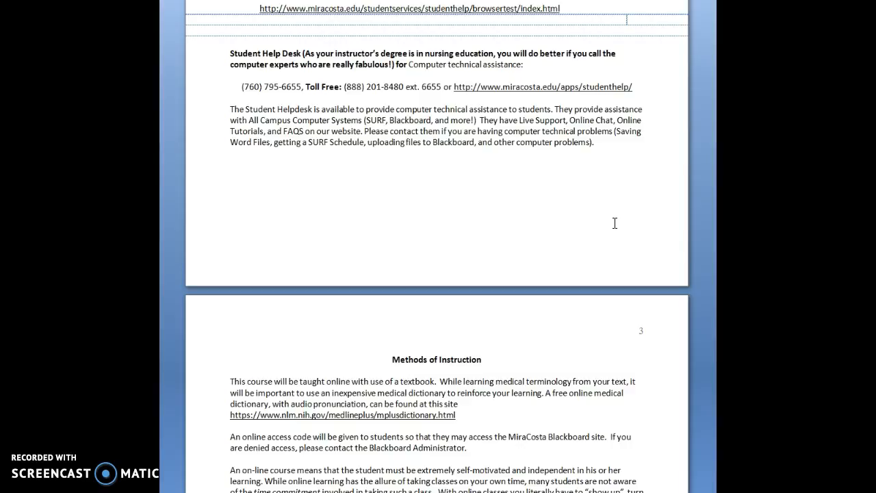
Step: Scroll down to show the full Methods of Instruction text and the Participation heading
{"action": "scroll", "scroll_direction": "down", "scroll_amount": 3}
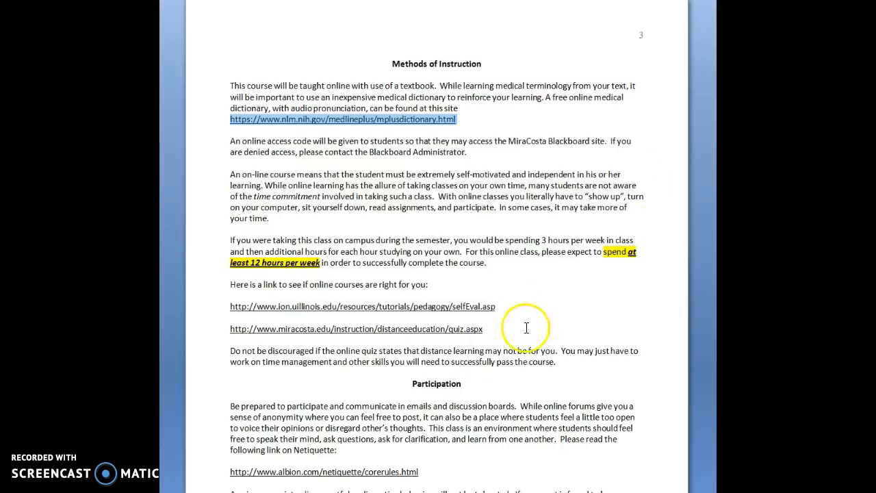
Step: Scroll through Participation and dismiss a context menu opened beside the Netiquette link
{"action": "scroll", "scroll_direction": "down", "scroll_amount": 3}
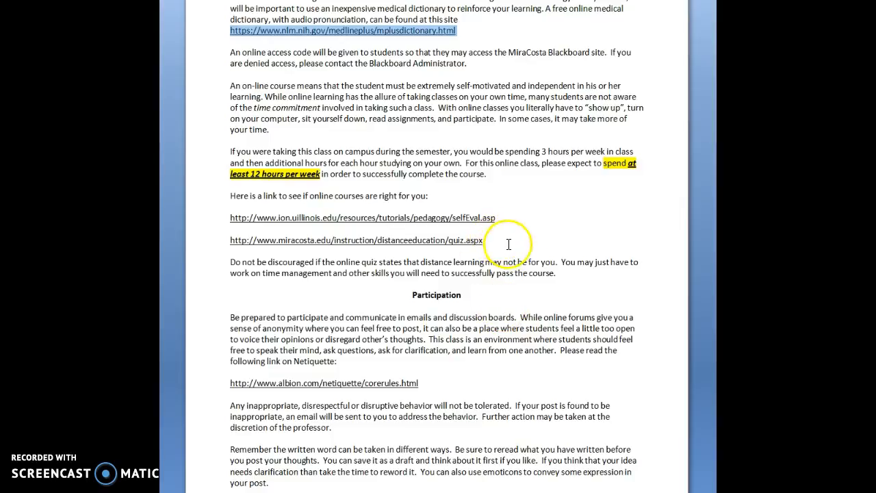
{"action": "scroll", "scroll_direction": "down", "scroll_amount": 3}
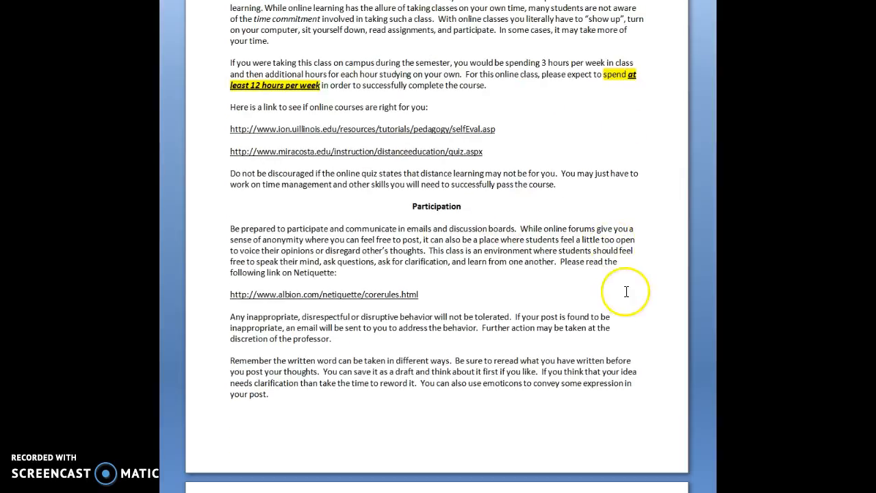
{"action": "right_click", "coordinate": [602, 283]}
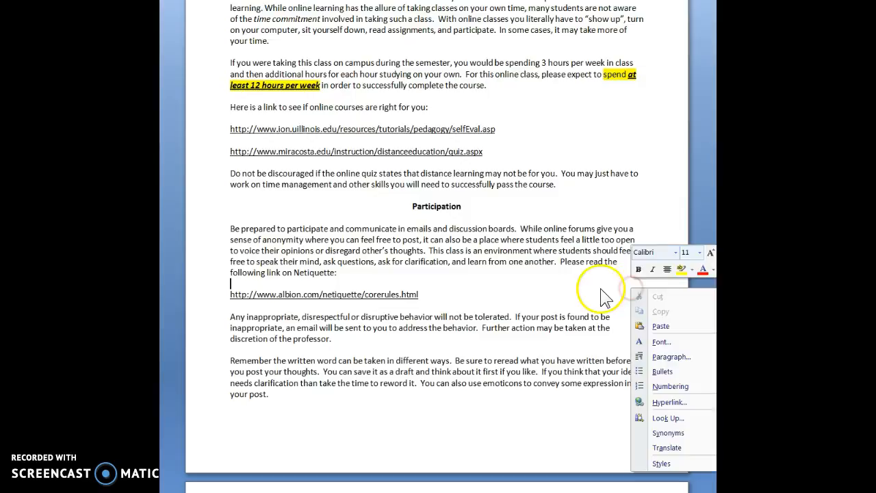
{"action": "left_click", "coordinate": [599, 287]}
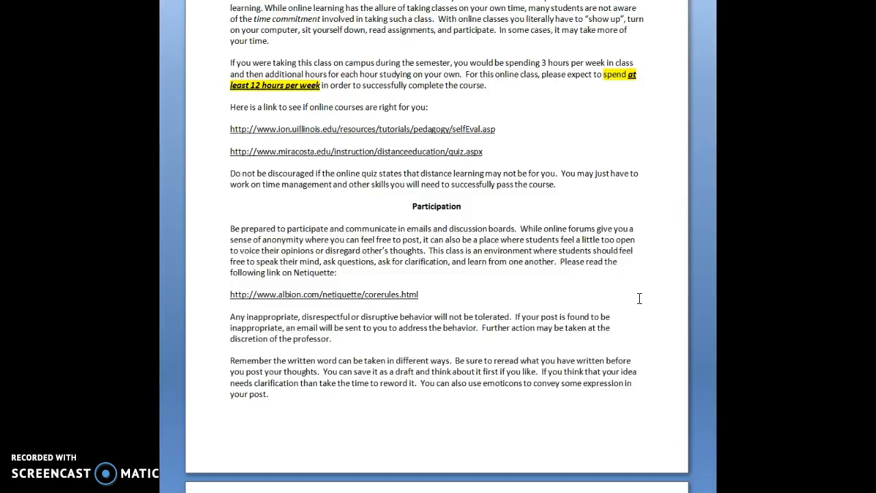
{"action": "left_click", "coordinate": [230, 283]}
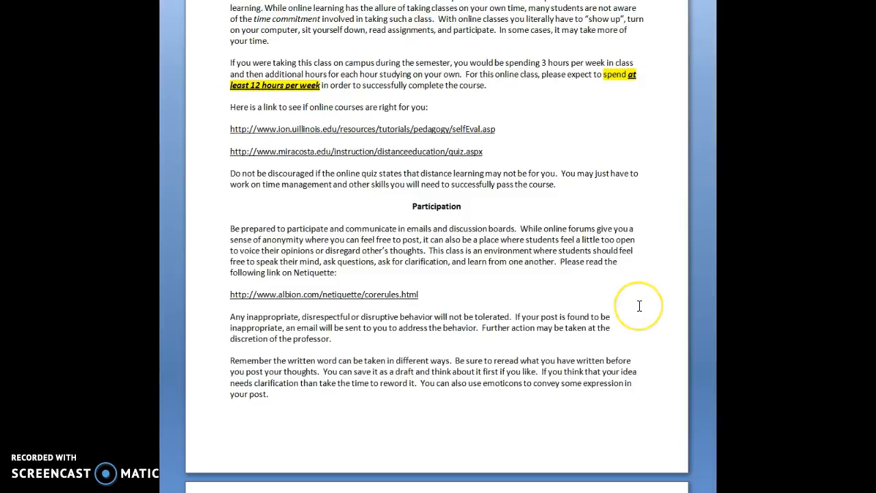
Step: Scroll on to page 4's What Students Must Do Weekly list
{"action": "scroll", "scroll_direction": "down", "scroll_amount": 3}
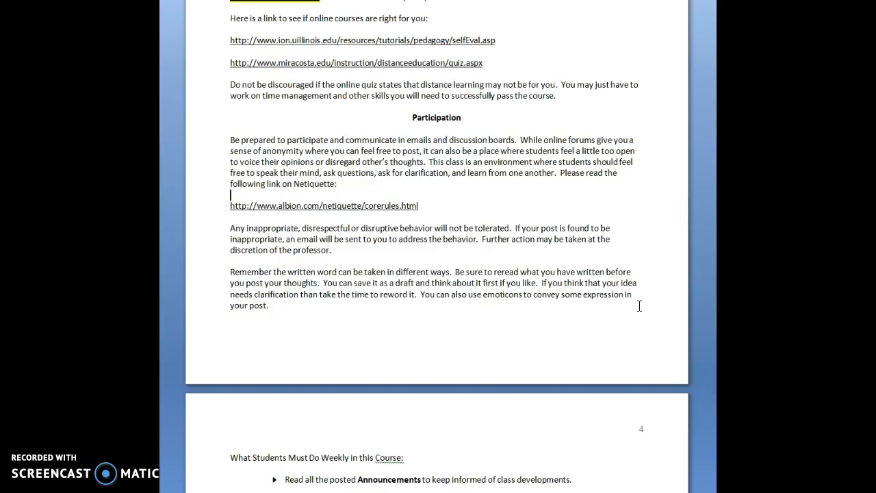
{"action": "scroll", "scroll_direction": "down", "scroll_amount": 3}
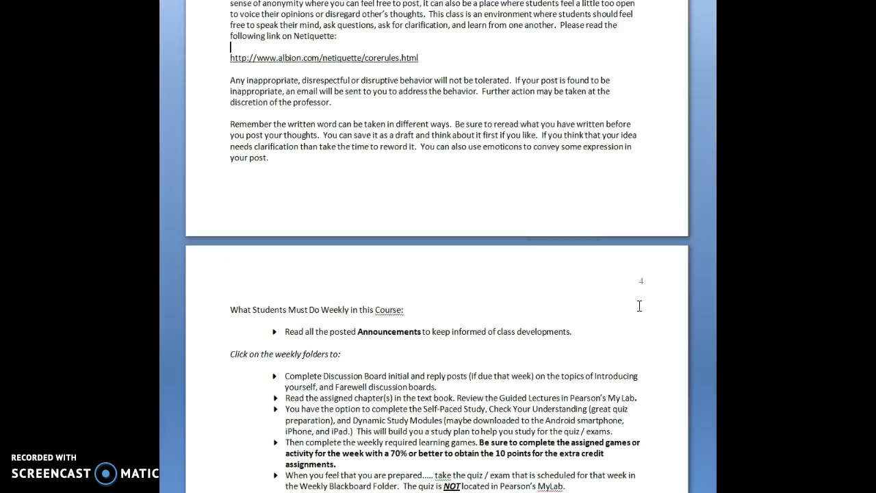
Step: Scroll past the weekly tasks list to the start of the Test / Assignment Schedule table
{"action": "scroll", "scroll_direction": "down", "scroll_amount": 3}
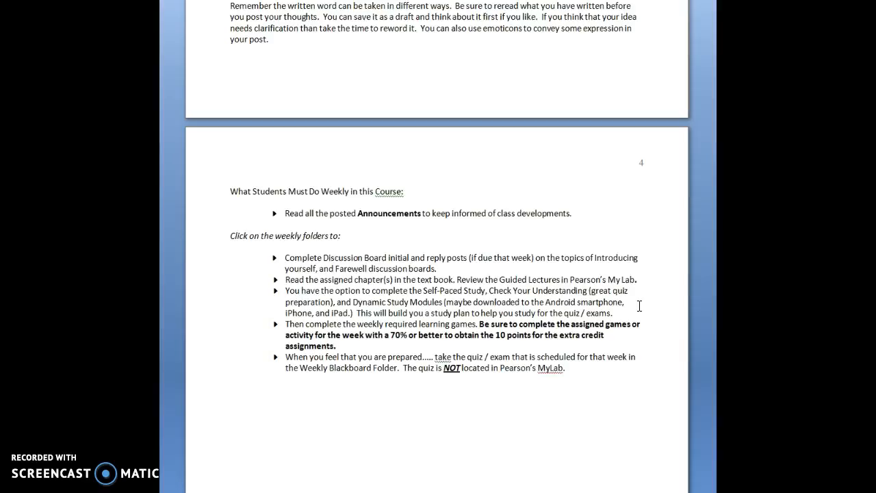
{"action": "mouse_move", "coordinate": [651, 278]}
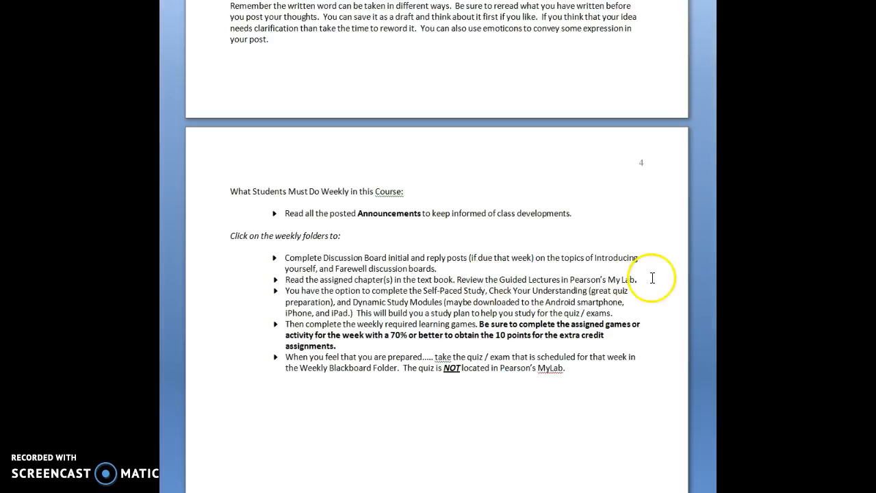
{"action": "mouse_move", "coordinate": [651, 278]}
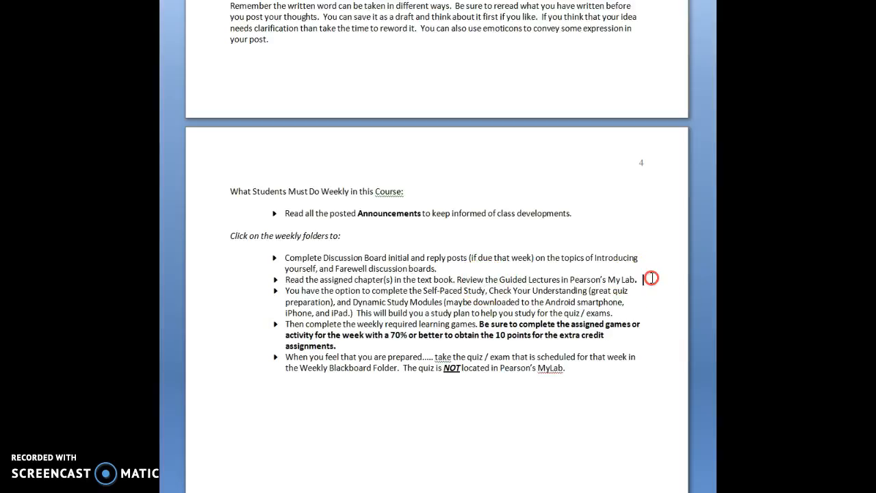
{"action": "right_click", "coordinate": [650, 278]}
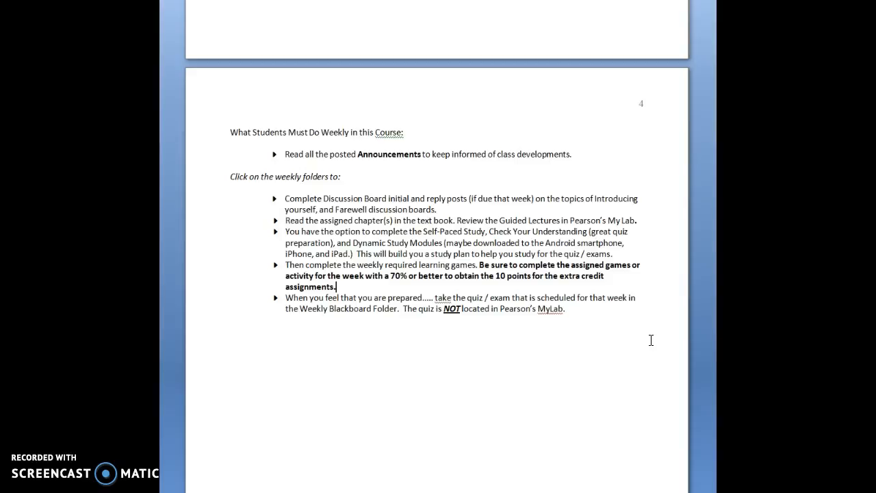
{"action": "scroll", "scroll_direction": "down", "scroll_amount": 3}
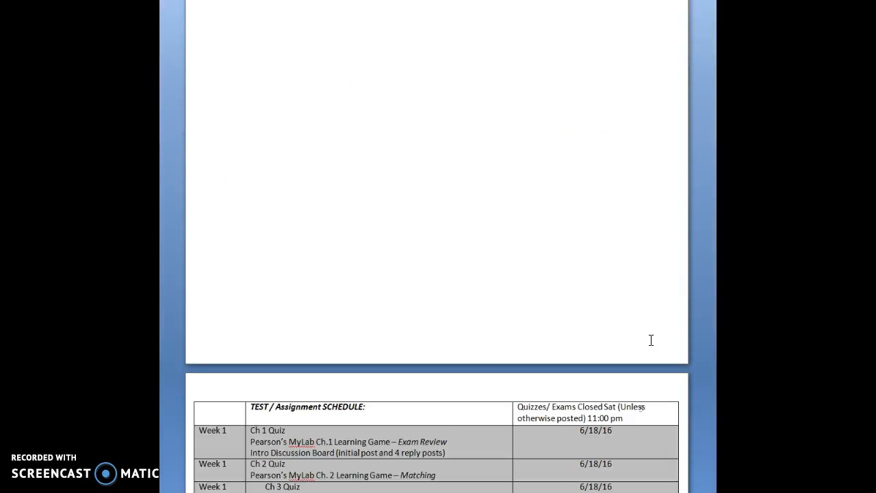
Step: Scroll down through the rows of the Test / Assignment Schedule table
{"action": "scroll", "scroll_direction": "down", "scroll_amount": 3}
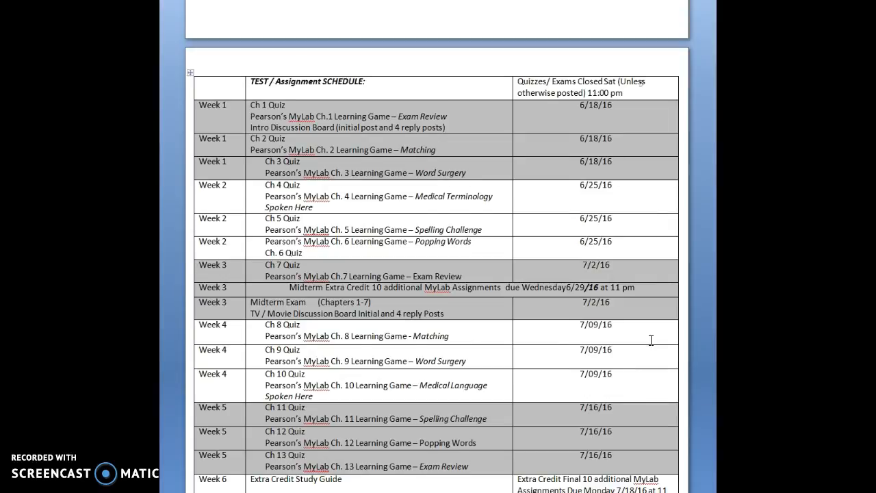
{"action": "scroll", "scroll_direction": "up", "scroll_amount": 3}
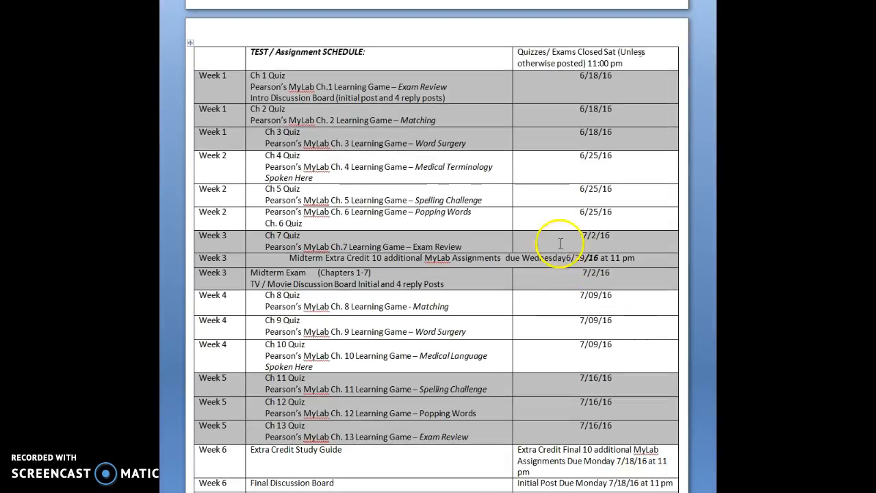
{"action": "scroll", "scroll_direction": "down", "scroll_amount": 3}
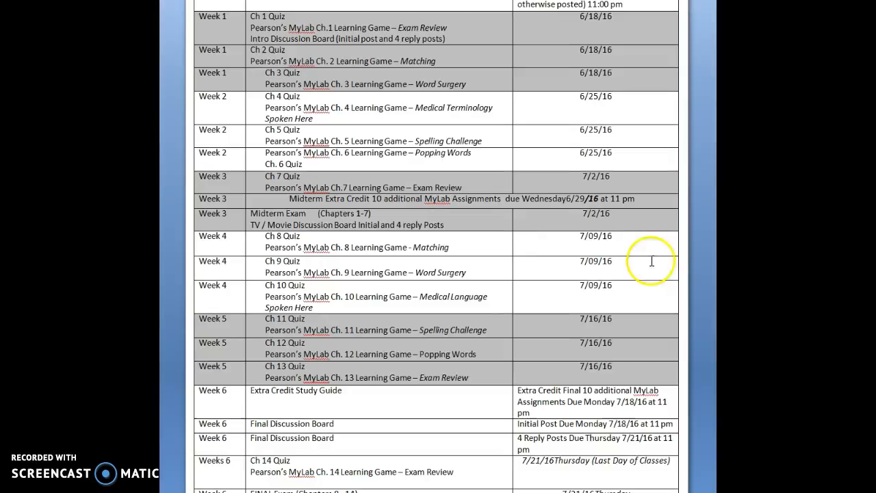
{"action": "mouse_move", "coordinate": [322, 93]}
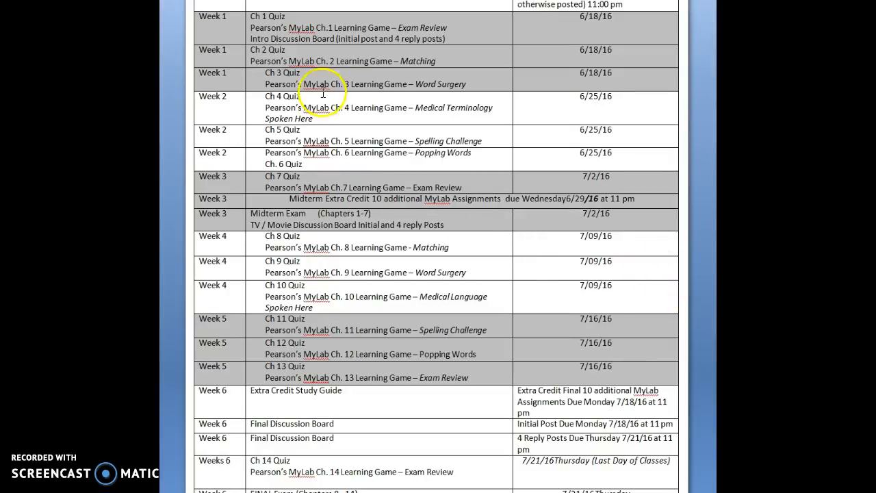
{"action": "mouse_move", "coordinate": [654, 223]}
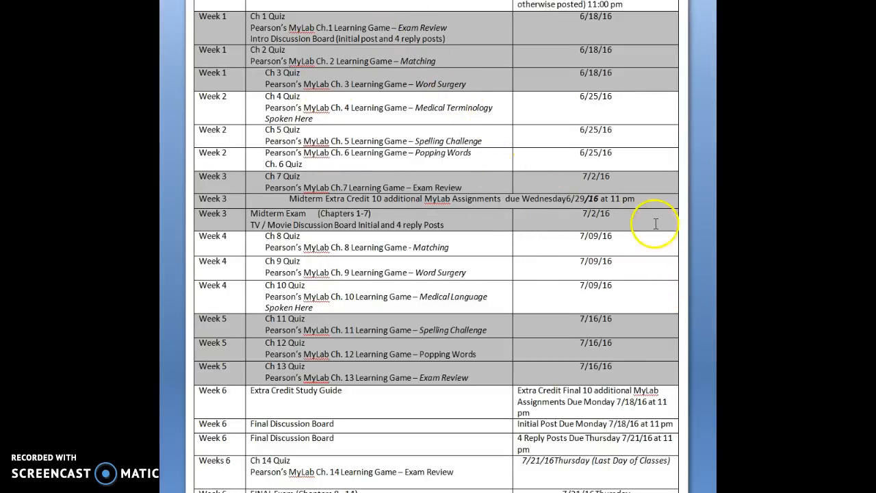
{"action": "mouse_move", "coordinate": [589, 189]}
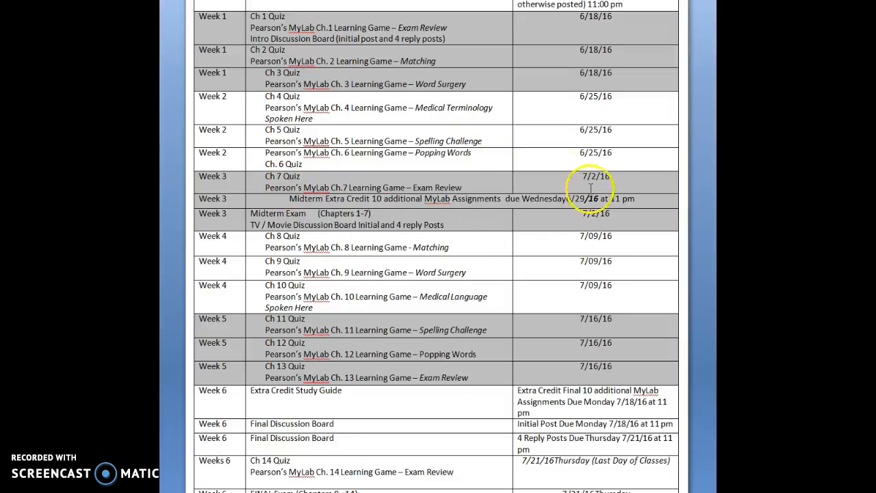
{"action": "mouse_move", "coordinate": [246, 200]}
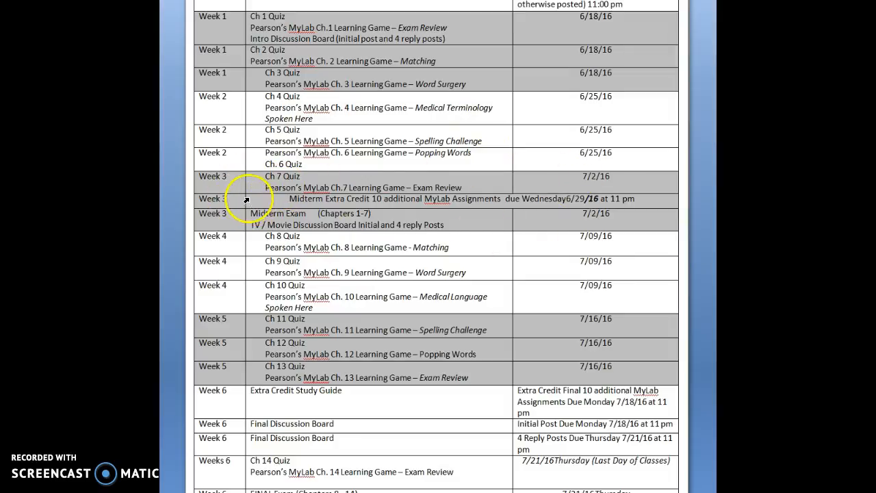
{"action": "mouse_move", "coordinate": [266, 222]}
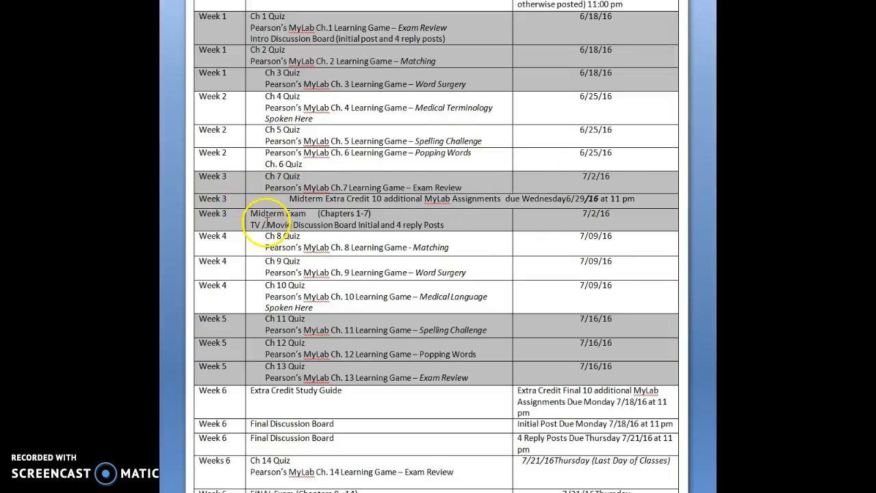
{"action": "mouse_move", "coordinate": [266, 202]}
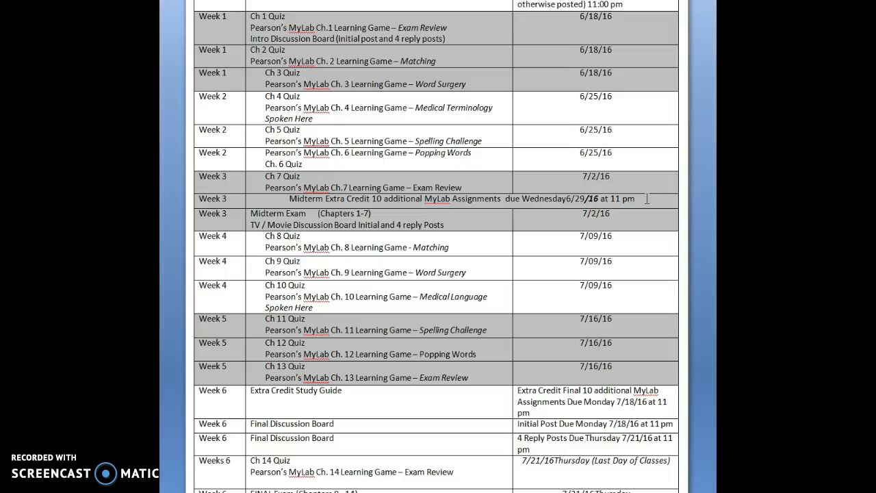
{"action": "scroll", "scroll_direction": "down", "scroll_amount": 3}
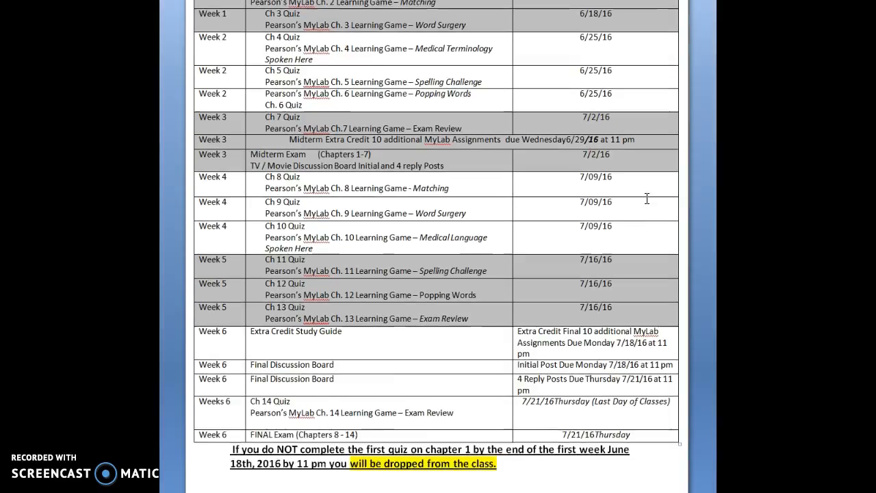
{"action": "scroll", "scroll_direction": "down", "scroll_amount": 3}
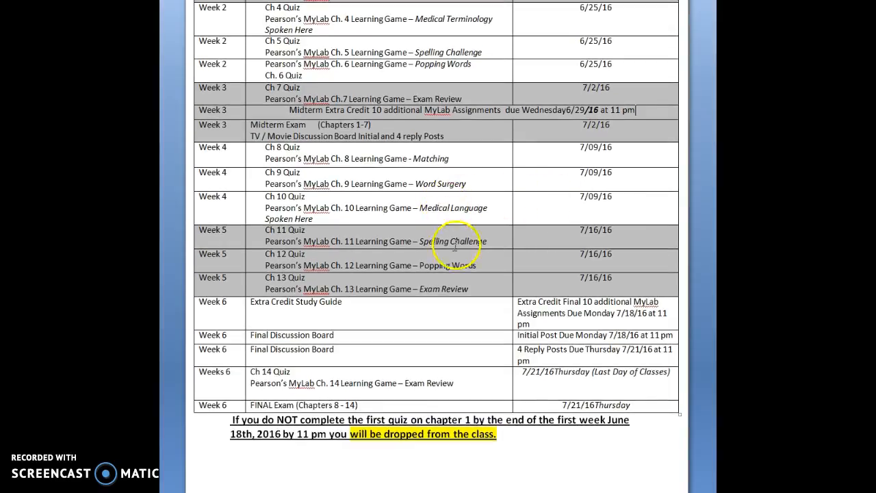
{"action": "mouse_move", "coordinate": [460, 271]}
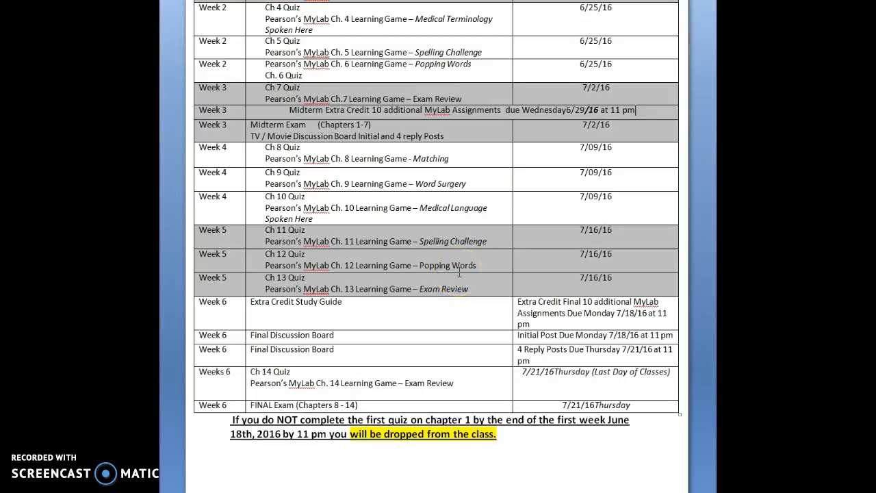
{"action": "mouse_move", "coordinate": [499, 253]}
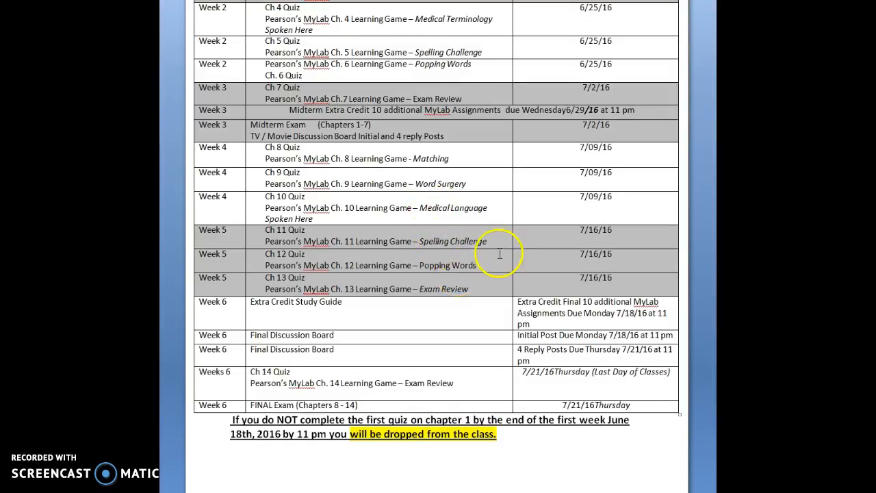
Step: Scroll past the dropped-from-class warning to the top of page 6's Extra Credit section
{"action": "scroll", "scroll_direction": "down", "scroll_amount": 3}
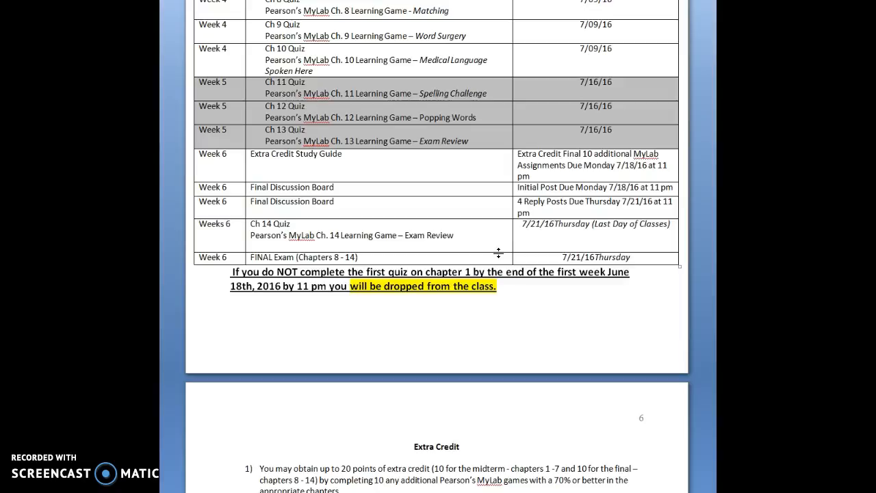
{"action": "left_click", "coordinate": [539, 348]}
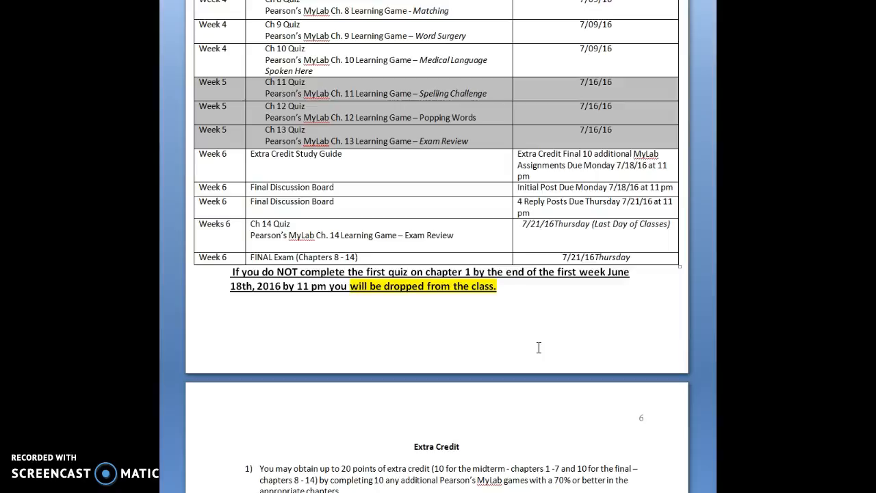
{"action": "scroll", "scroll_direction": "down", "scroll_amount": 3}
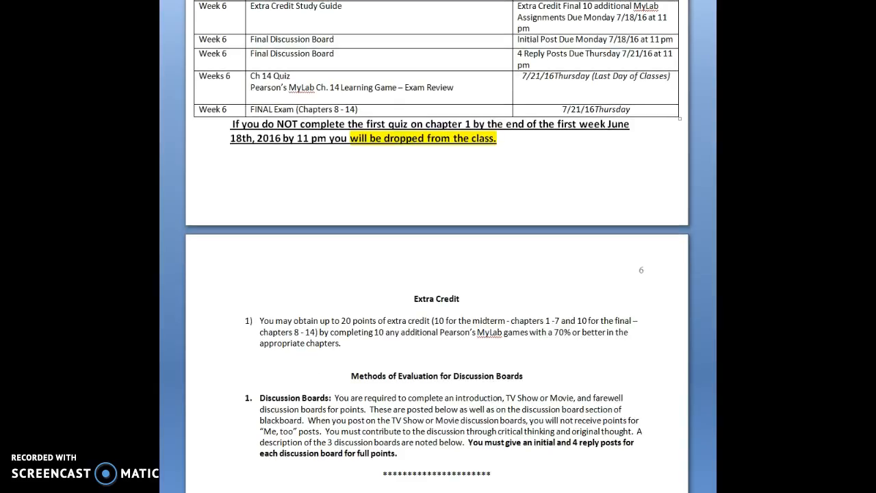
Step: Highlight the Extra Credit paragraph, then move down to the Discussion Boards evaluation section
{"action": "scroll", "scroll_direction": "down", "scroll_amount": 3}
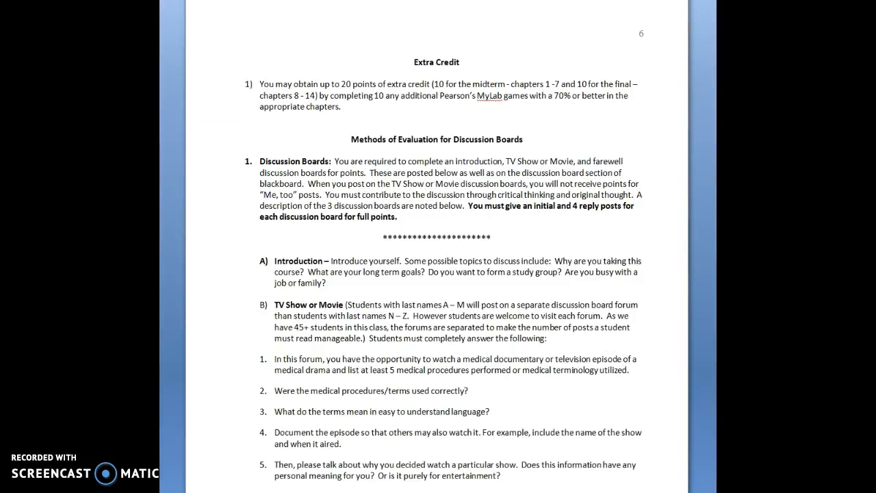
{"action": "mouse_move", "coordinate": [366, 116]}
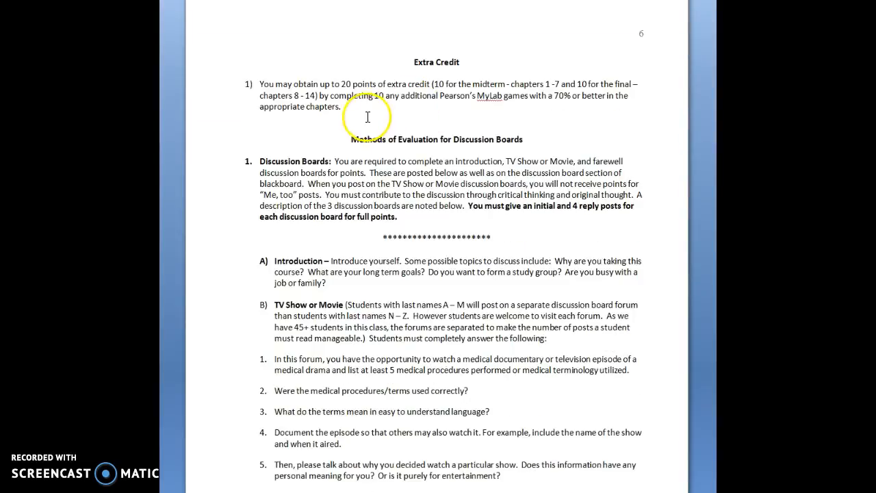
{"action": "left_click_drag", "start_coordinate": [260, 83], "coordinate": [347, 107]}
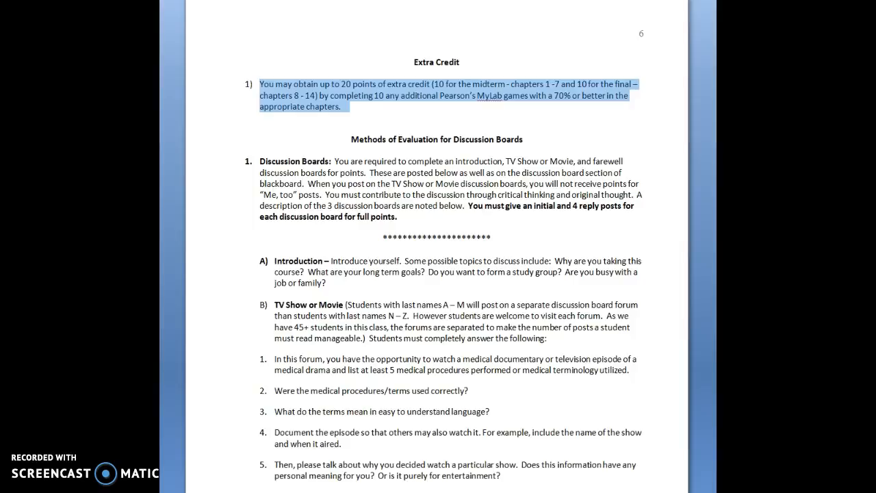
{"action": "mouse_move", "coordinate": [668, 130]}
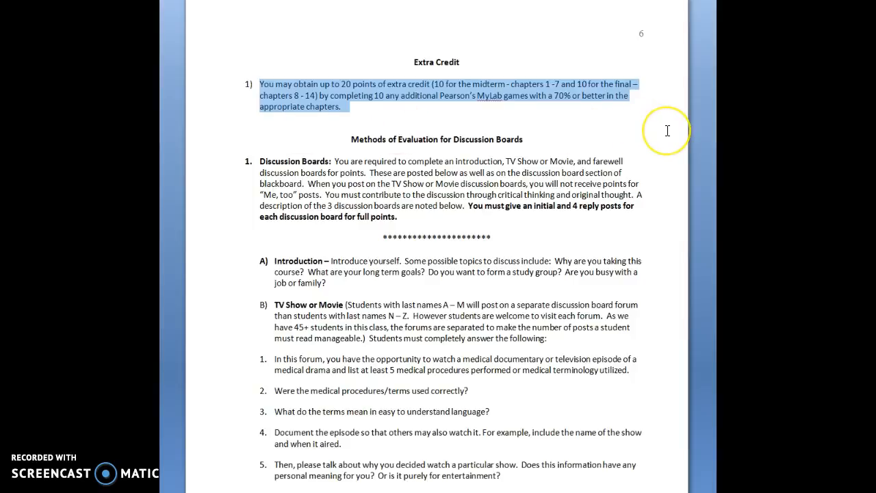
{"action": "scroll", "scroll_direction": "down", "scroll_amount": 3}
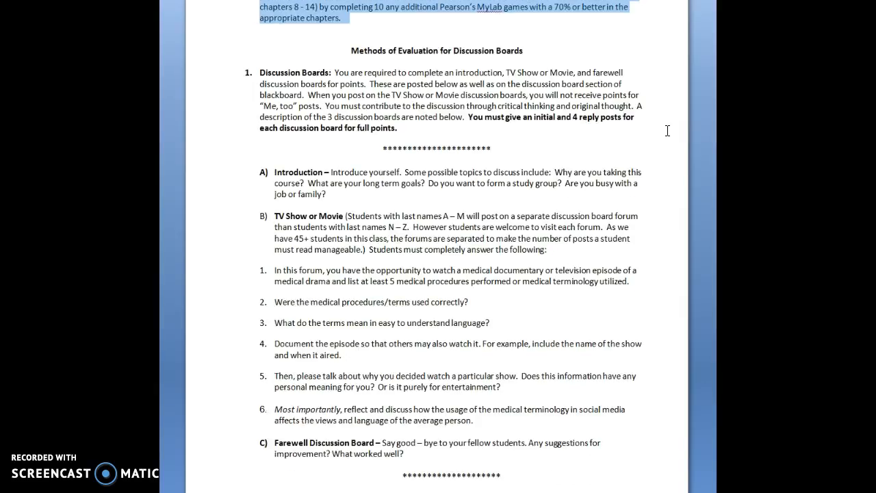
Step: Highlight the sentence requiring an initial and 4 reply posts, then reach page 7's Participation rubric
{"action": "scroll", "scroll_direction": "up", "scroll_amount": 3}
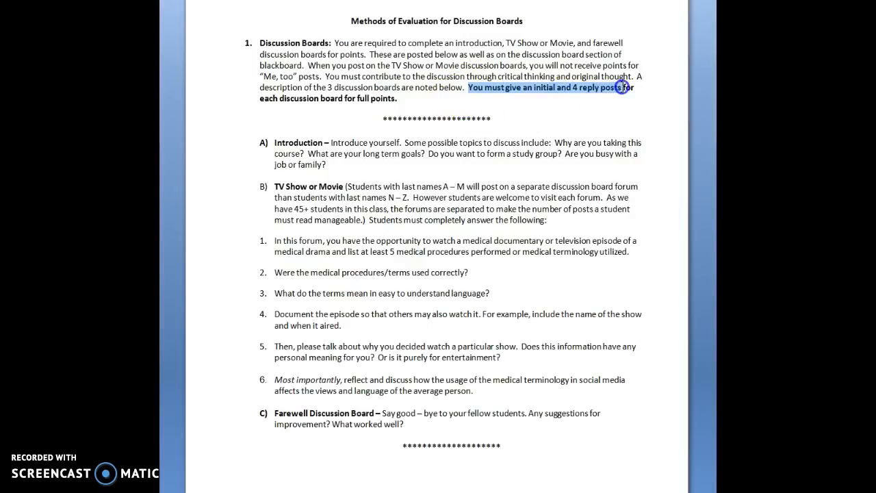
{"action": "left_click_drag", "start_coordinate": [623, 87], "coordinate": [403, 98]}
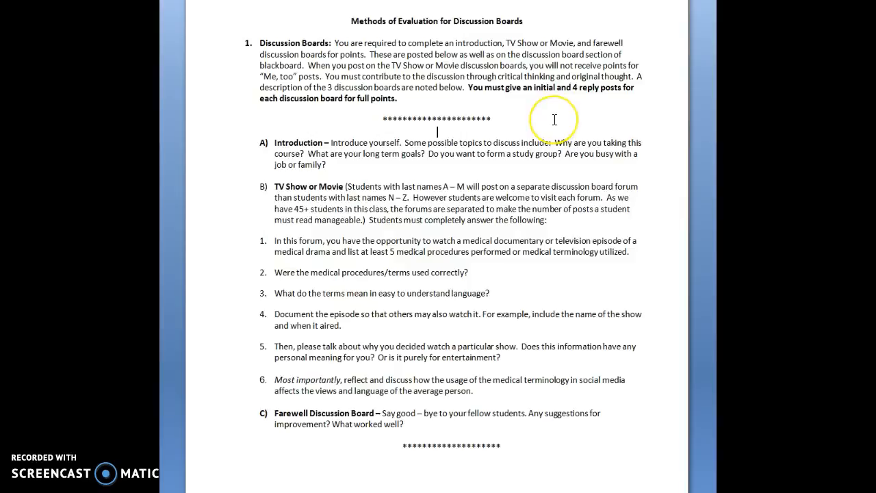
{"action": "scroll", "scroll_direction": "down", "scroll_amount": 3}
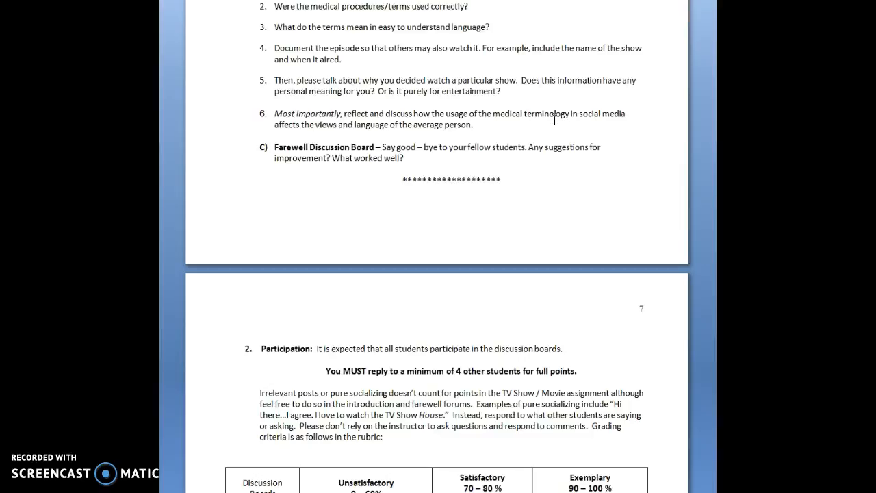
Step: Scroll through the discussion board grading rubric to the Quizzes section closing page 7
{"action": "scroll", "scroll_direction": "down", "scroll_amount": 3}
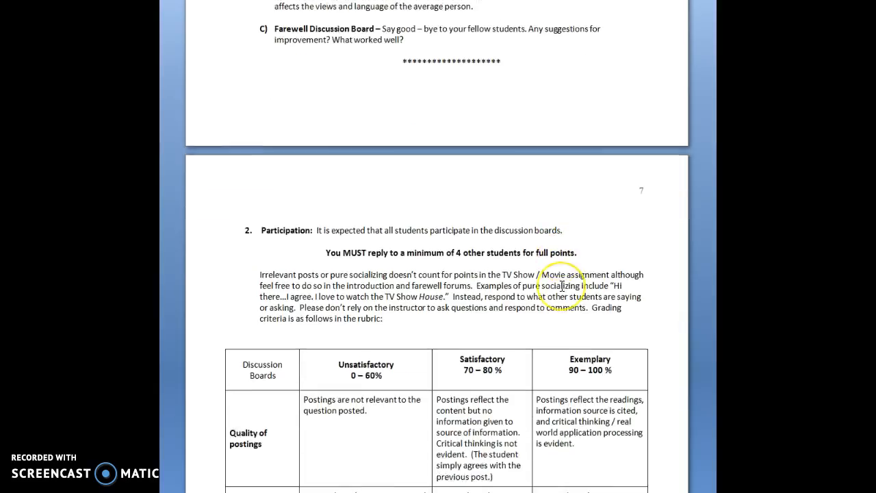
{"action": "scroll", "scroll_direction": "down", "scroll_amount": 3}
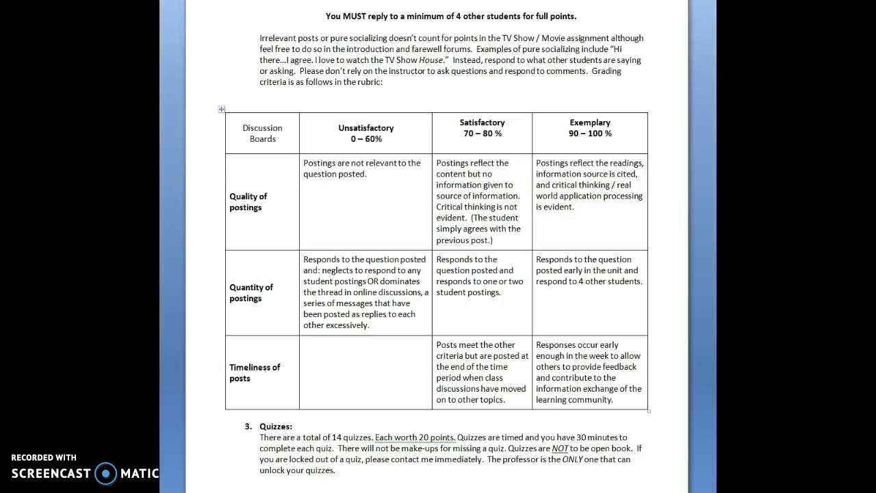
{"action": "scroll", "scroll_direction": "down", "scroll_amount": 3}
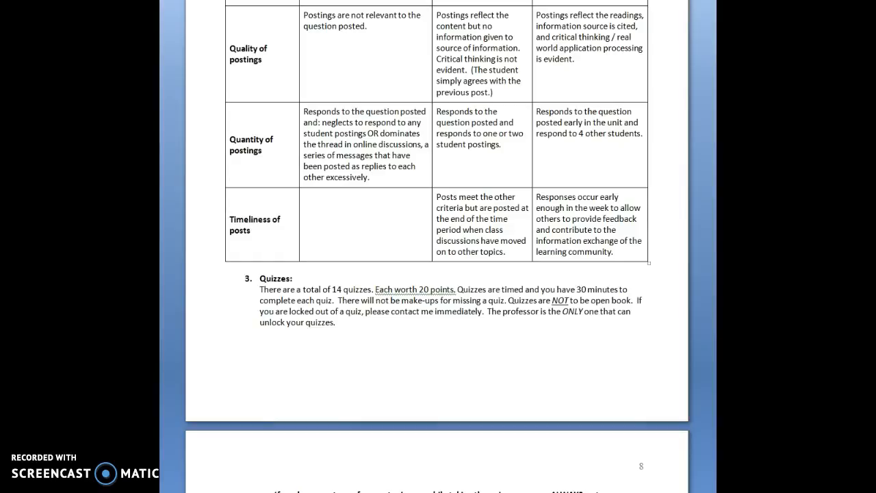
Step: Scroll past Quizzes and the computer-issues note to page 8's Exams section and 770-point table
{"action": "scroll", "scroll_direction": "down", "scroll_amount": 3}
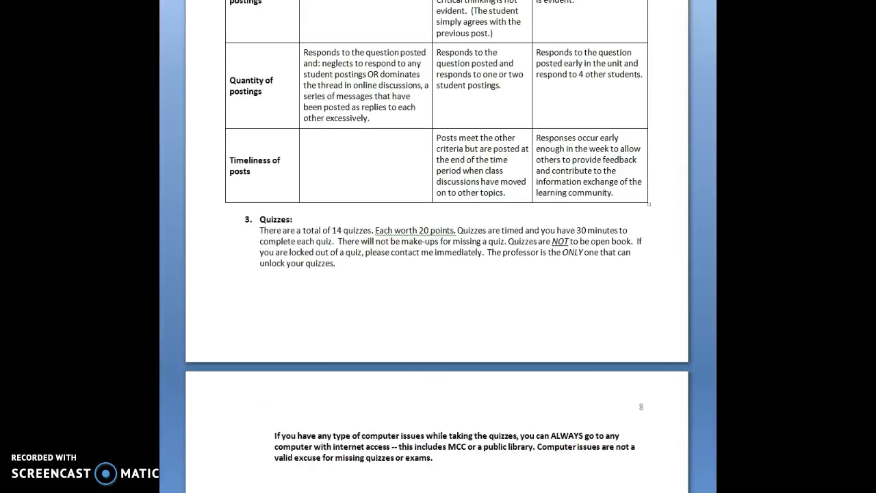
{"action": "scroll", "scroll_direction": "down", "scroll_amount": 3}
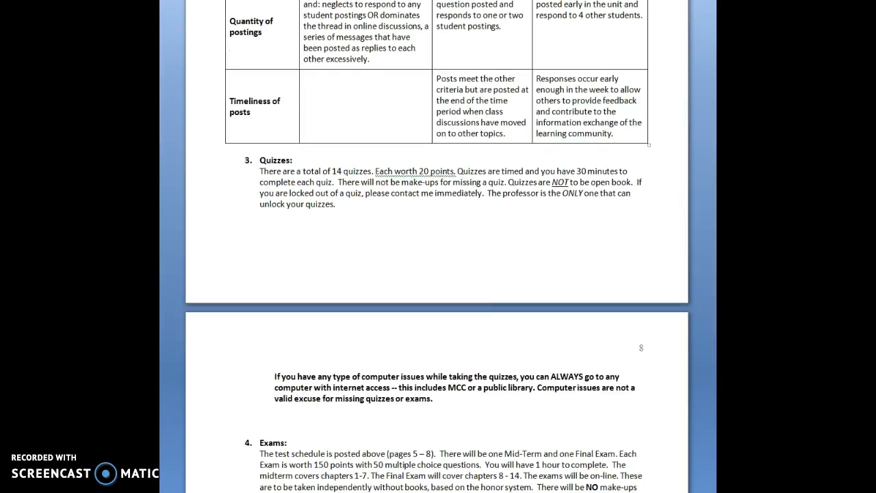
{"action": "scroll", "scroll_direction": "down", "scroll_amount": 3}
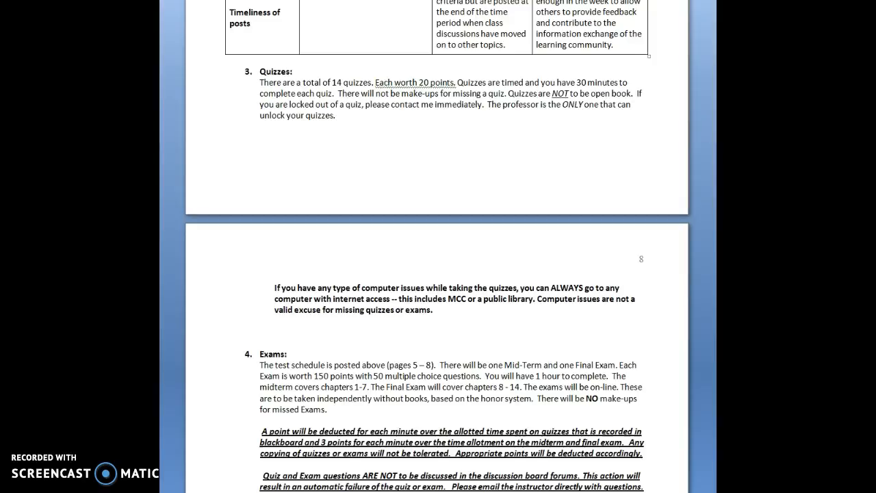
{"action": "scroll", "scroll_direction": "down", "scroll_amount": 3}
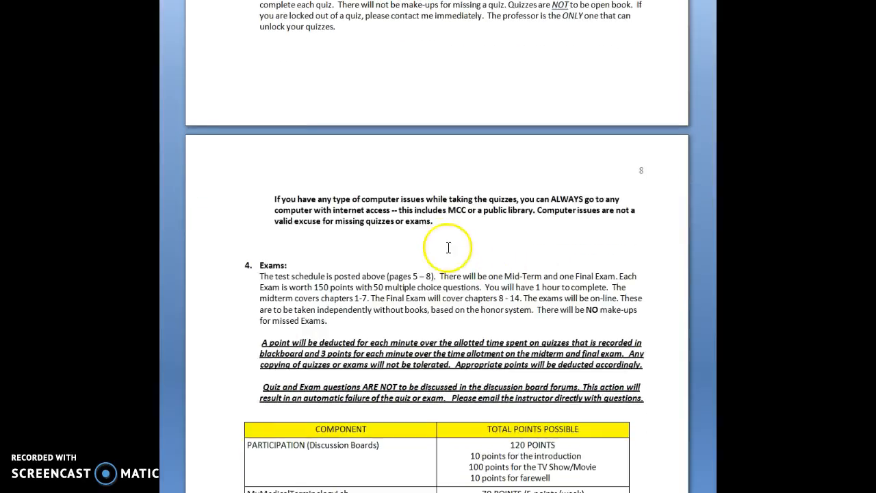
{"action": "mouse_move", "coordinate": [455, 233]}
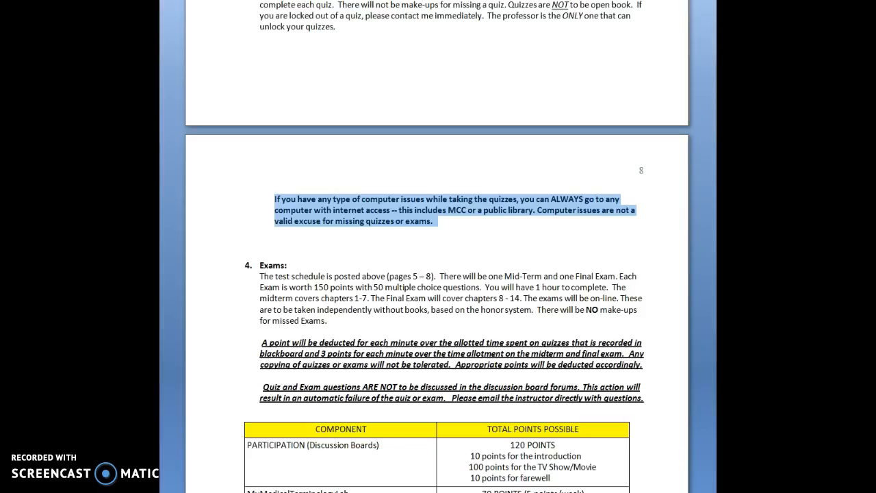
{"action": "scroll", "scroll_direction": "down", "scroll_amount": 3}
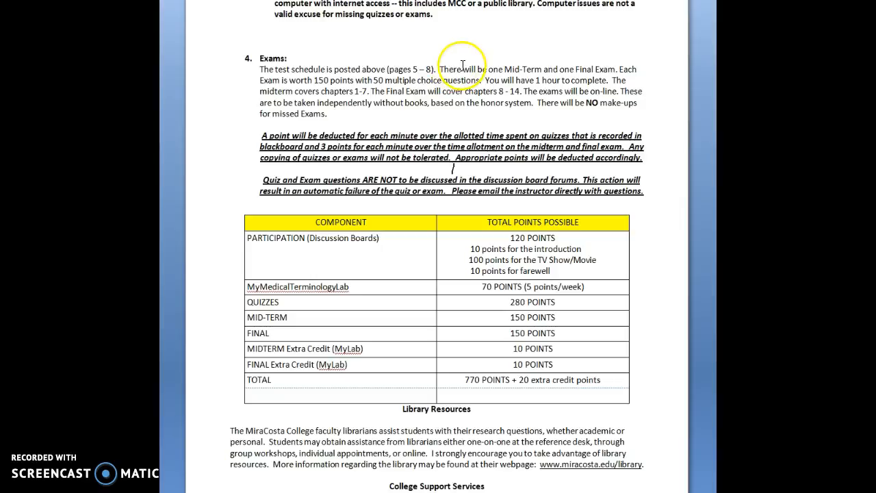
{"action": "mouse_move", "coordinate": [658, 91]}
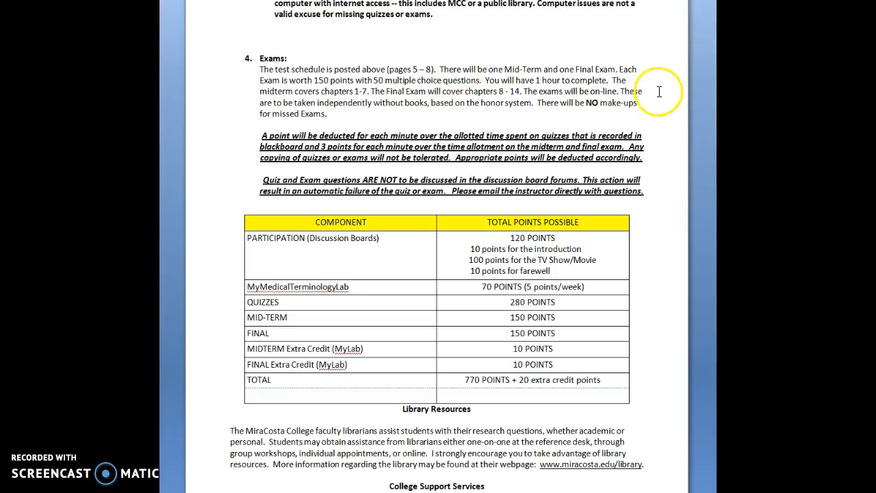
Step: Scroll past Library Resources and College Support Services to page 9's Grading Scale and Disability Accommodations
{"action": "scroll", "scroll_direction": "down", "scroll_amount": 3}
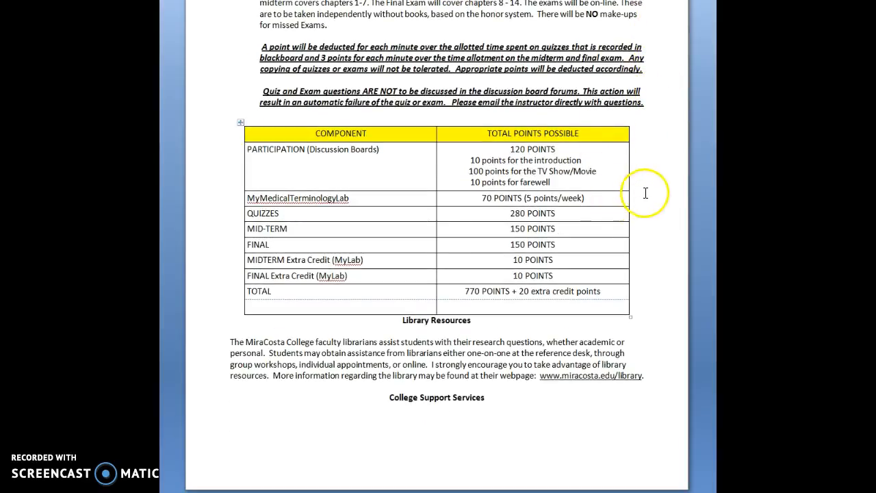
{"action": "mouse_move", "coordinate": [605, 170]}
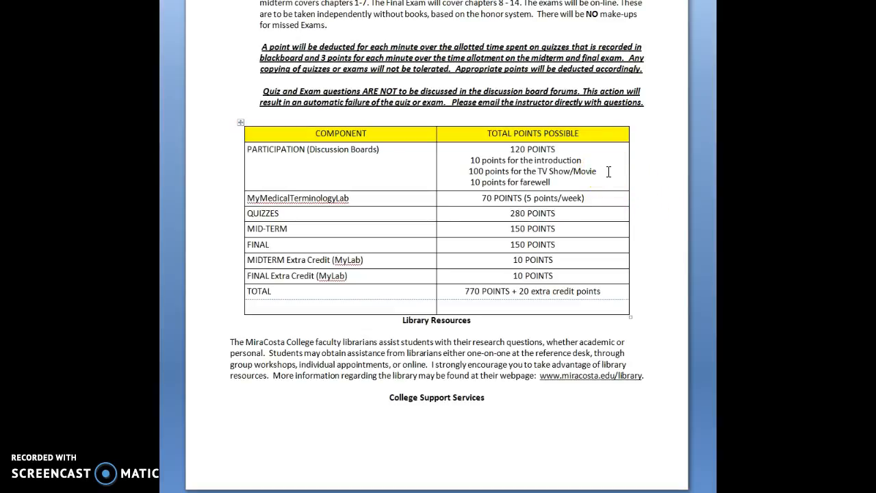
{"action": "scroll", "scroll_direction": "down", "scroll_amount": 3}
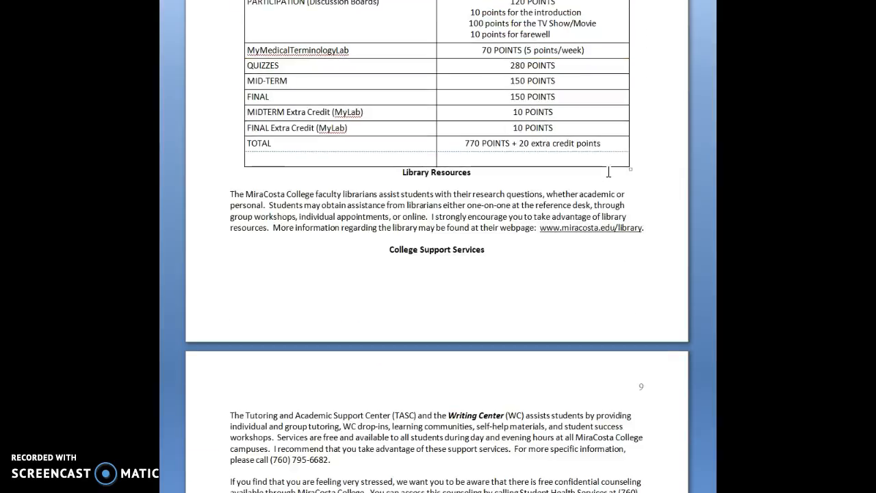
{"action": "scroll", "scroll_direction": "down", "scroll_amount": 3}
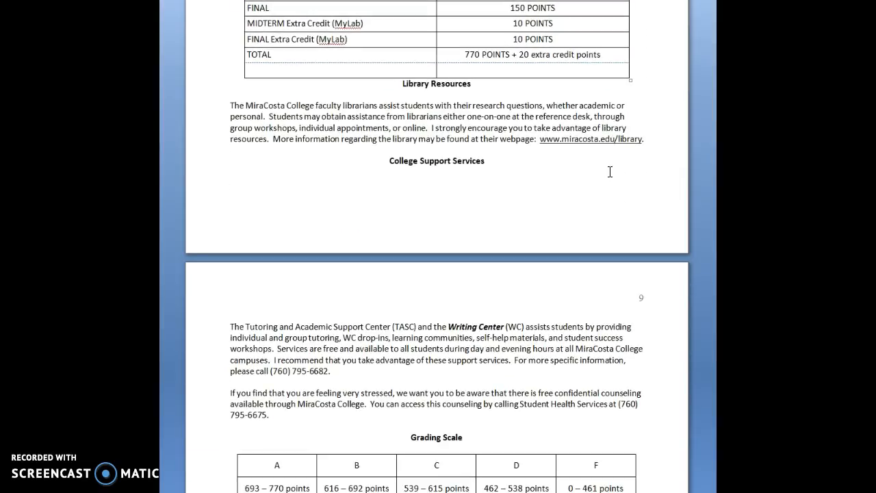
{"action": "scroll", "scroll_direction": "down", "scroll_amount": 3}
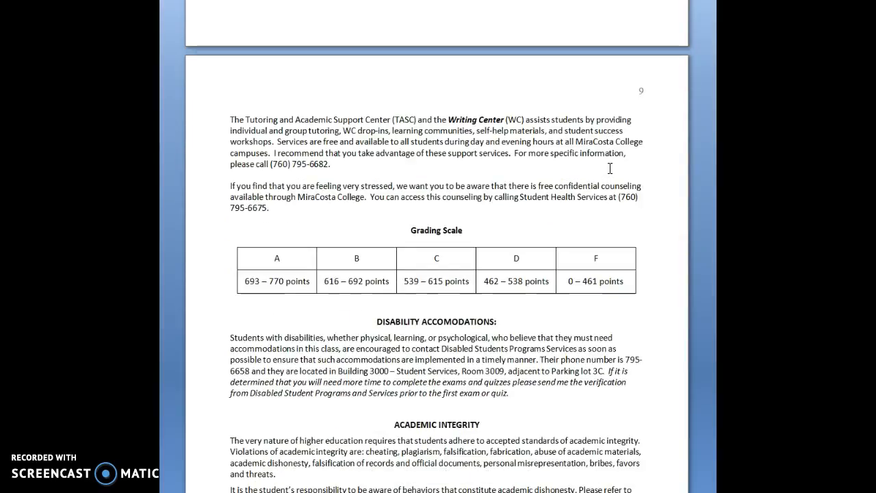
Step: Scroll through Academic Integrity and Internet Content to the Course Philosophy heading
{"action": "scroll", "scroll_direction": "down", "scroll_amount": 3}
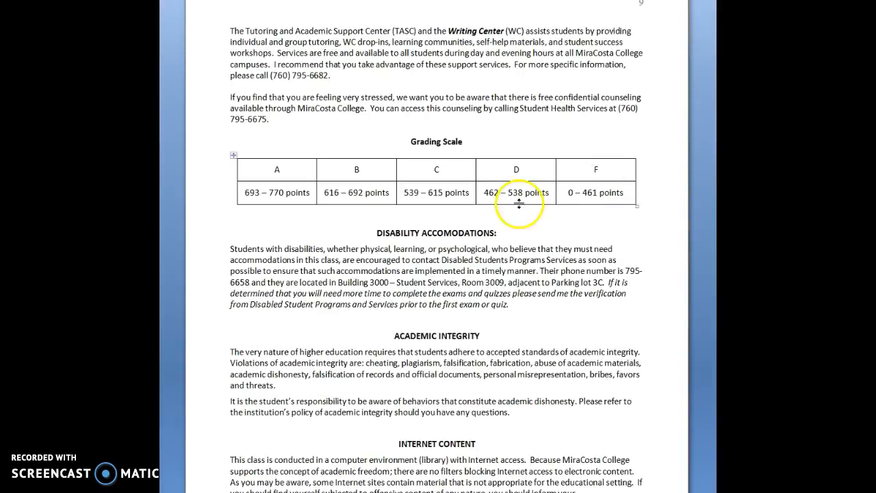
{"action": "mouse_move", "coordinate": [651, 247]}
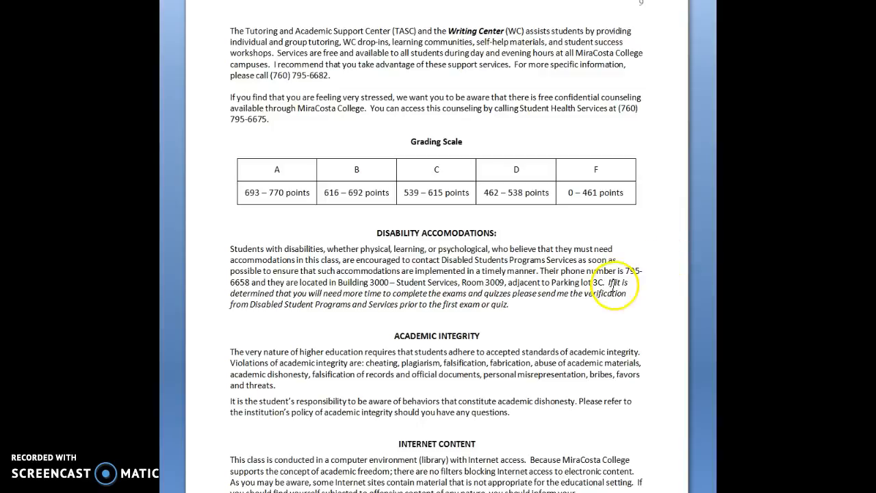
{"action": "mouse_move", "coordinate": [695, 266]}
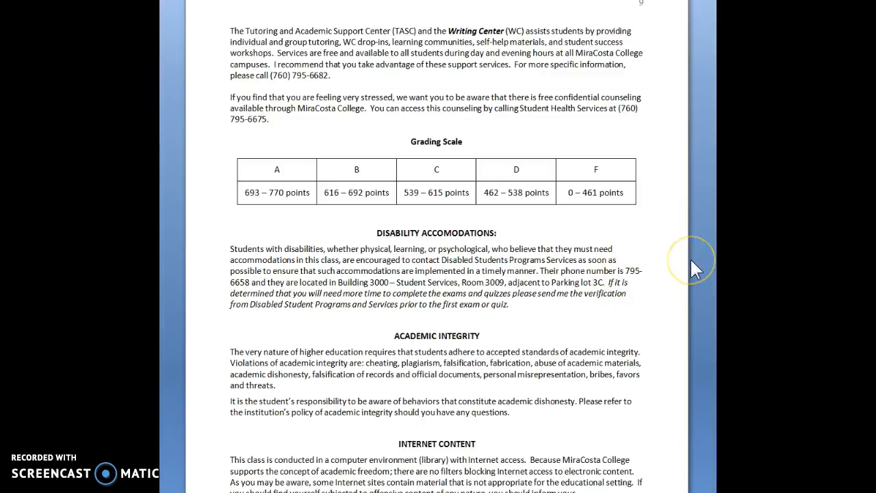
{"action": "scroll", "scroll_direction": "down", "scroll_amount": 3}
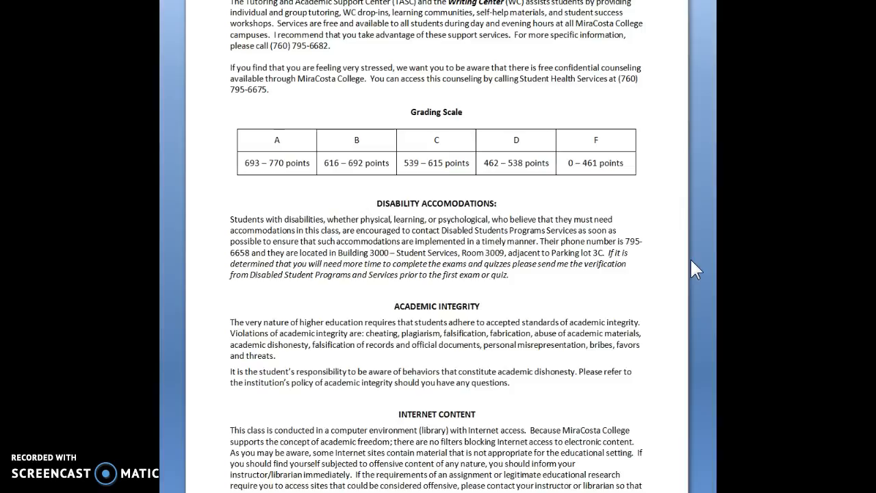
{"action": "scroll", "scroll_direction": "down", "scroll_amount": 3}
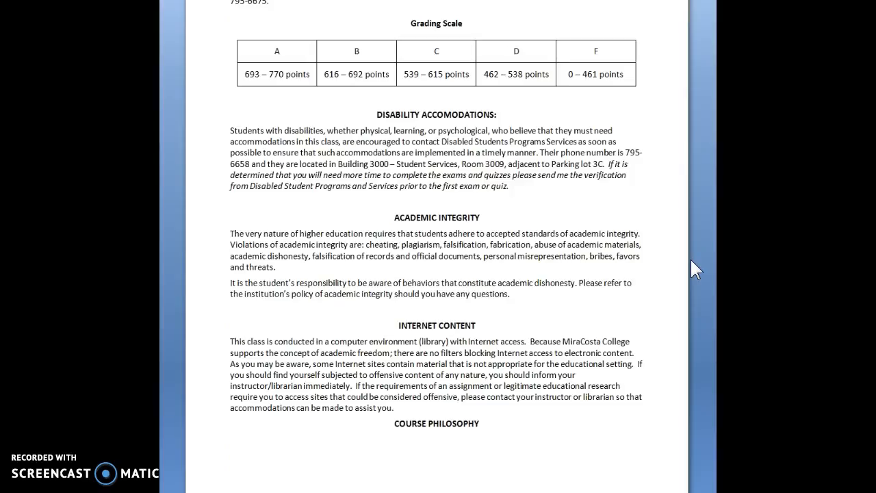
Step: Scroll to page 10's Course Philosophy text ending with the faculty-discretion changes note
{"action": "scroll", "scroll_direction": "down", "scroll_amount": 3}
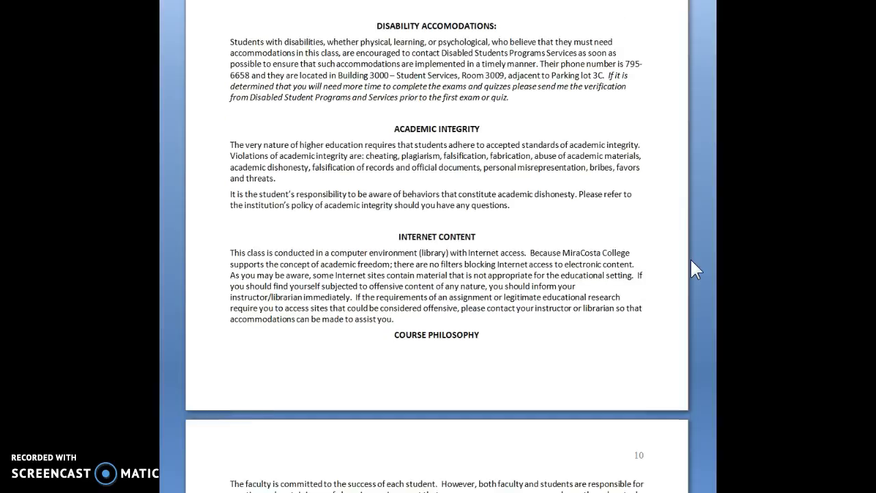
{"action": "scroll", "scroll_direction": "down", "scroll_amount": 3}
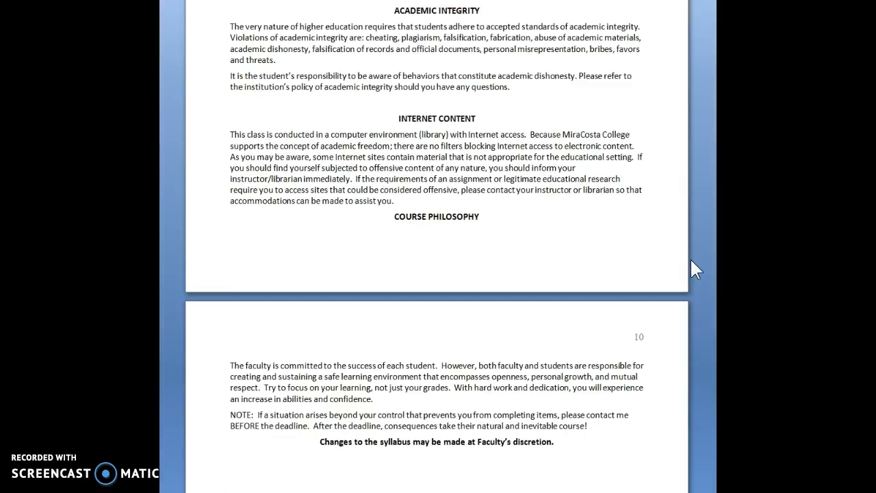
{"action": "scroll", "scroll_direction": "down", "scroll_amount": 3}
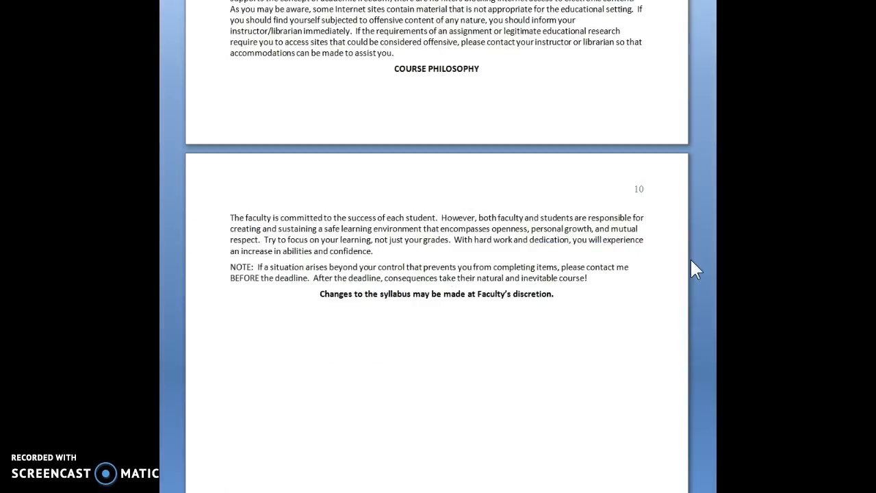